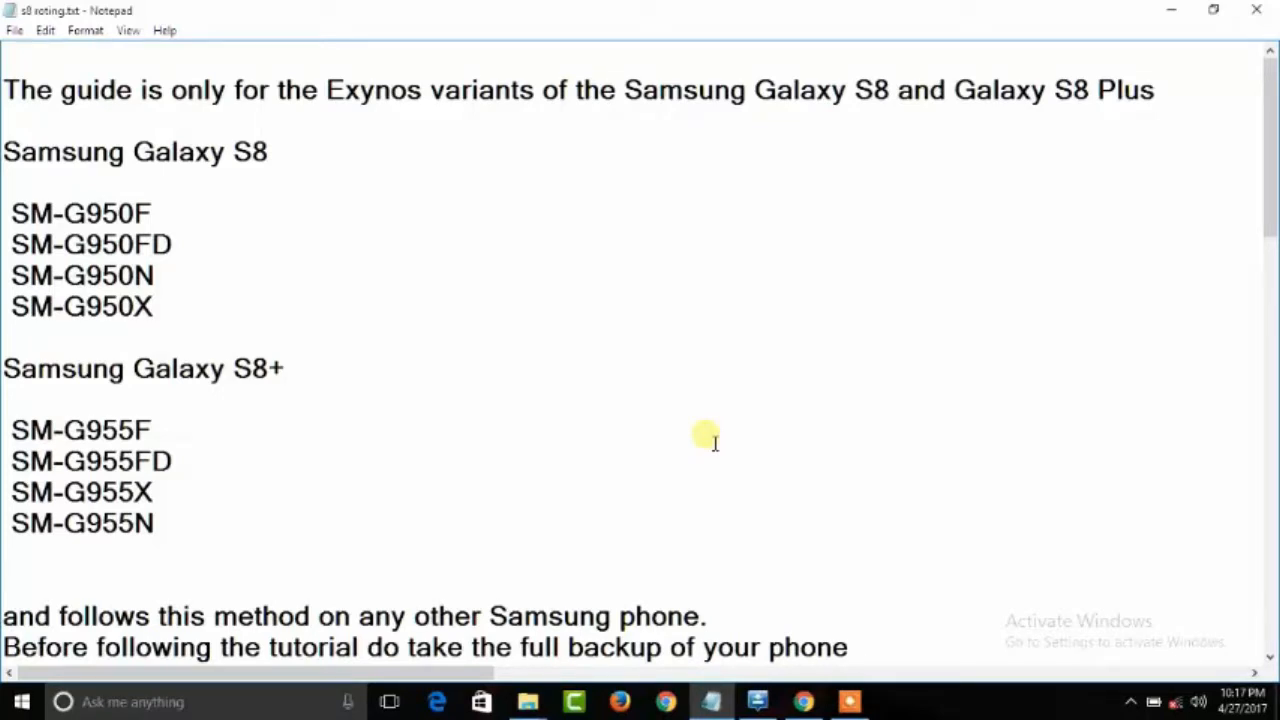
mouse_move(35, 262)
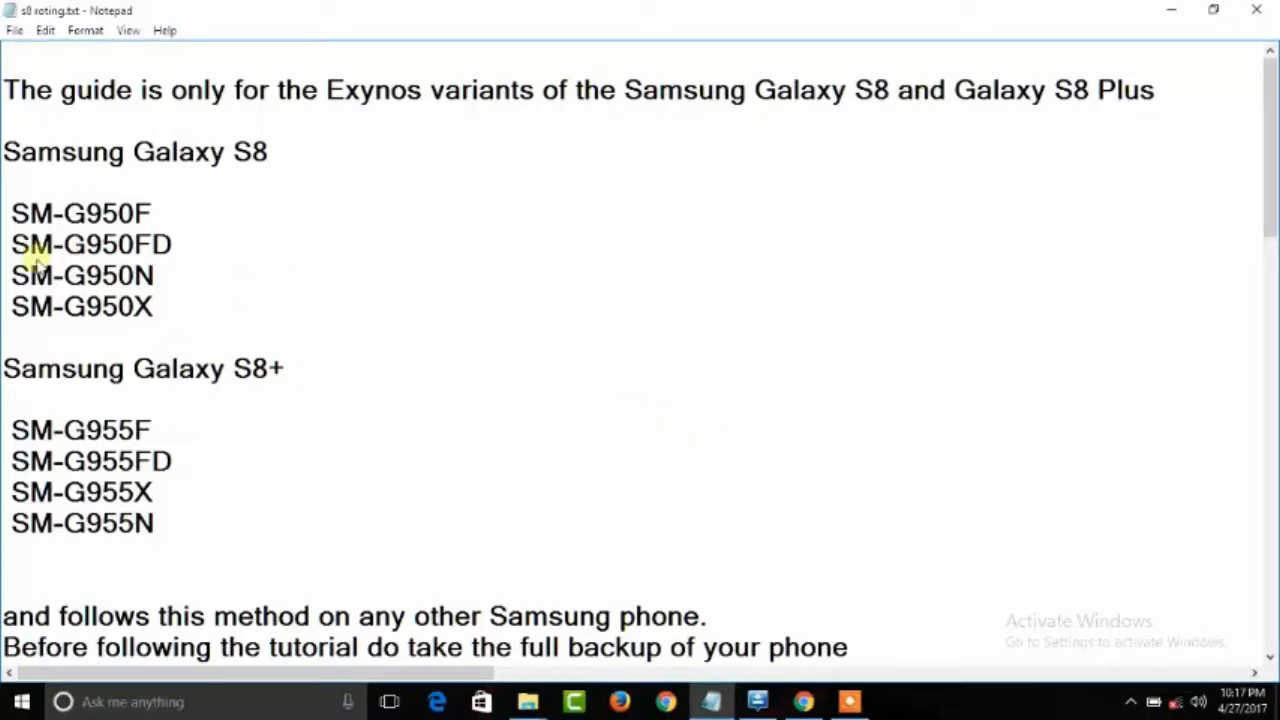
mouse_move(1160, 115)
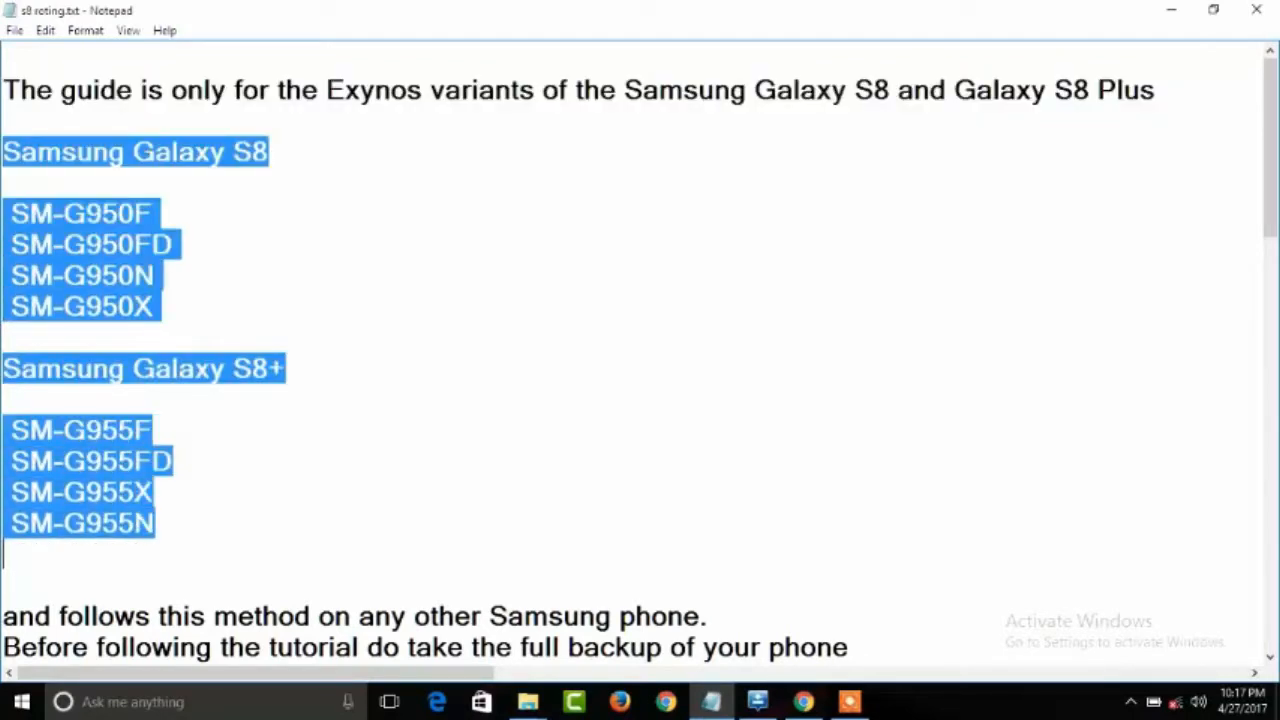
mouse_move(557, 291)
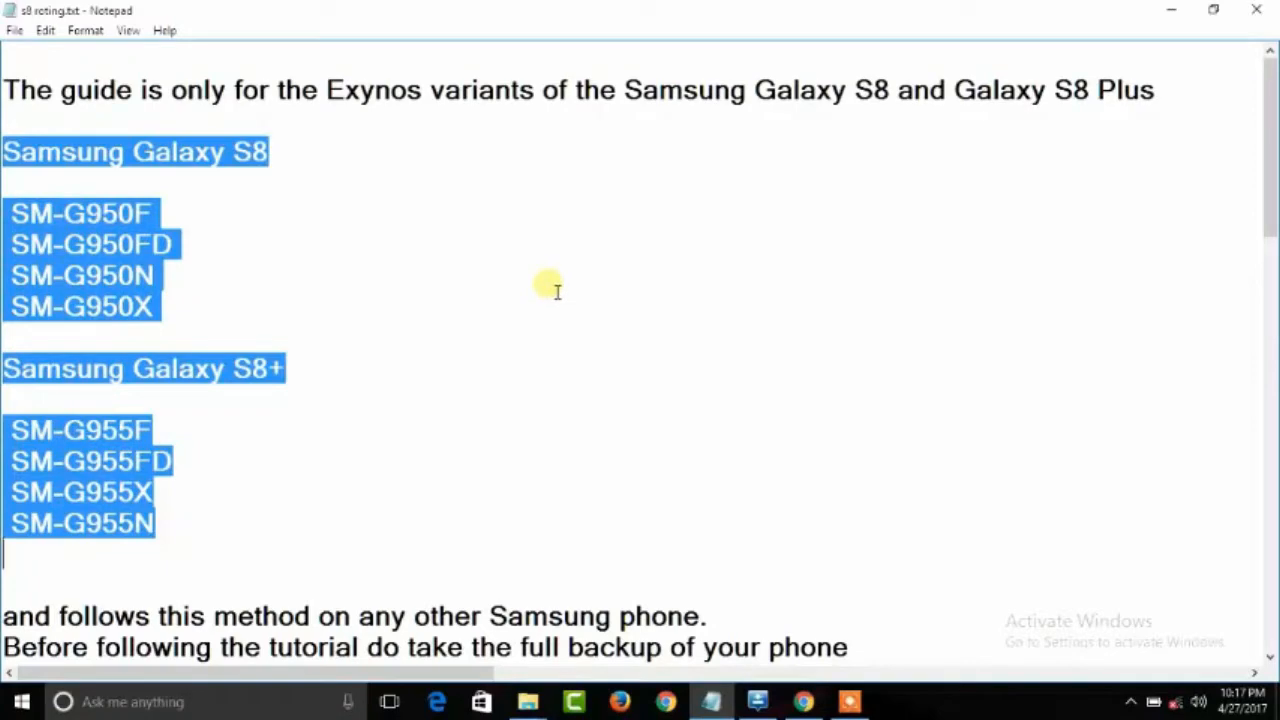
Highlight the guide's backup/warranty warnings and its list of rooting files to download
scroll(down, 3)
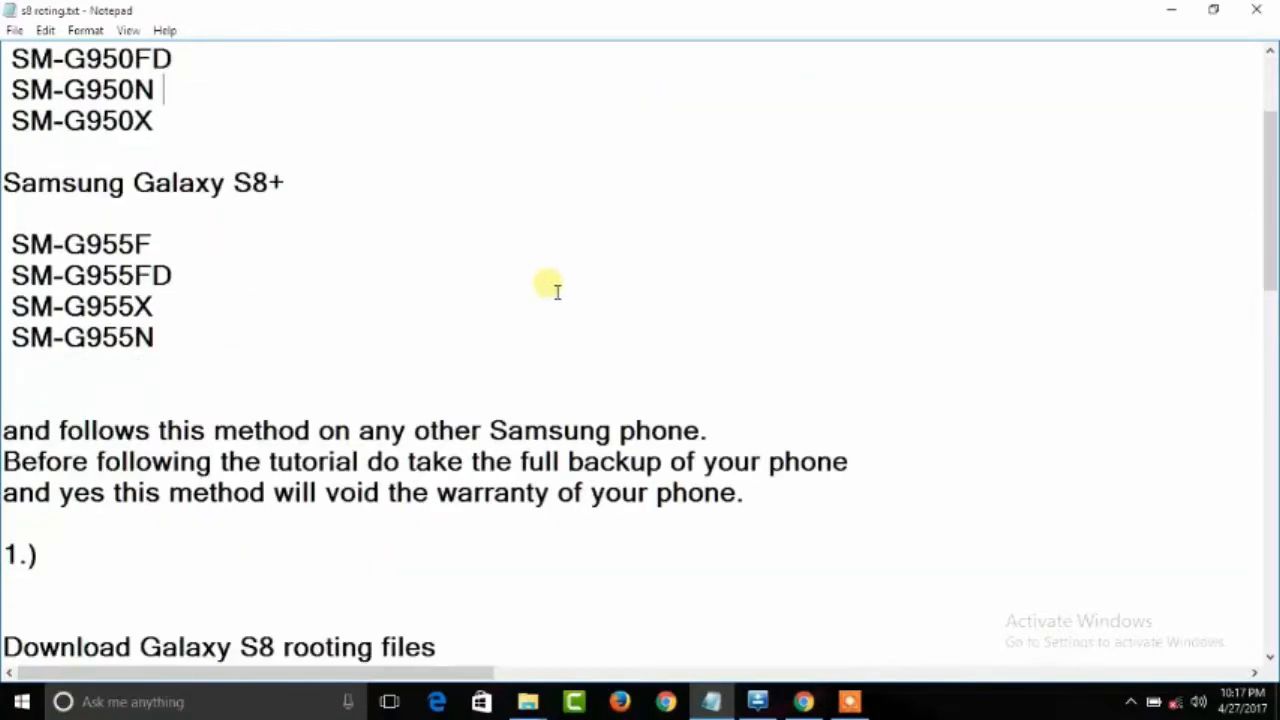
scroll(down, 3)
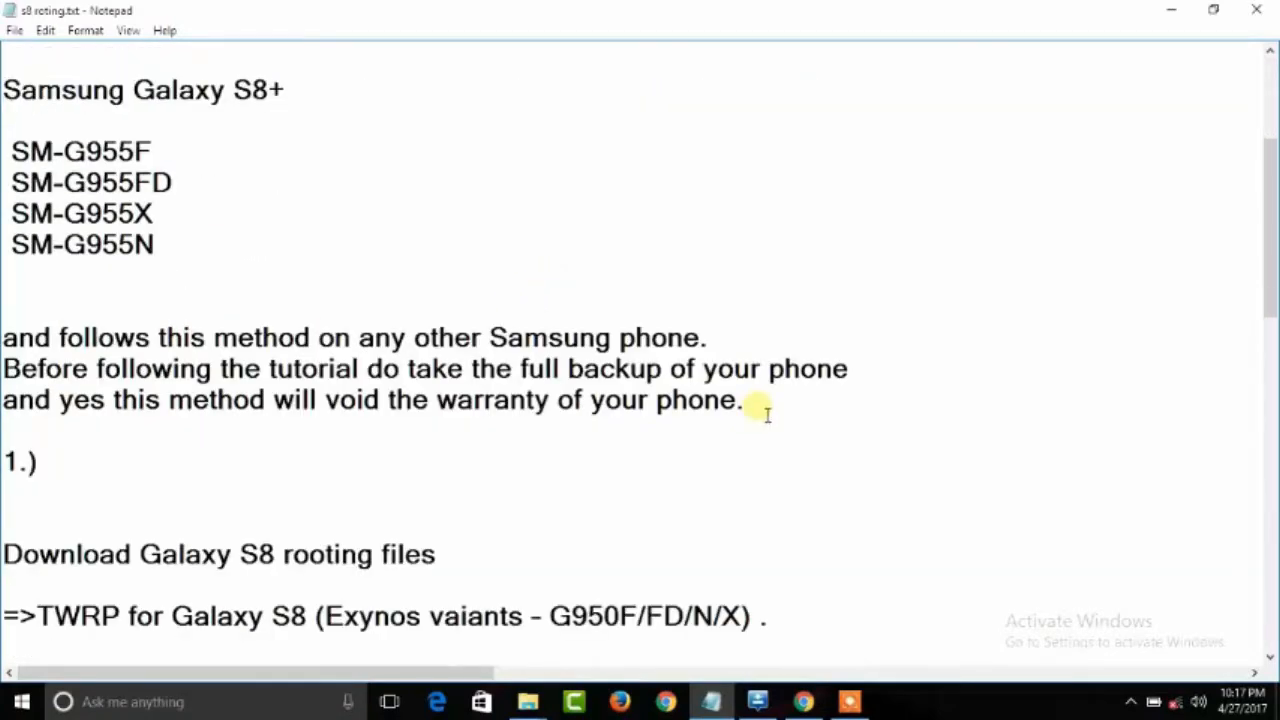
drag(3, 337, 765, 400)
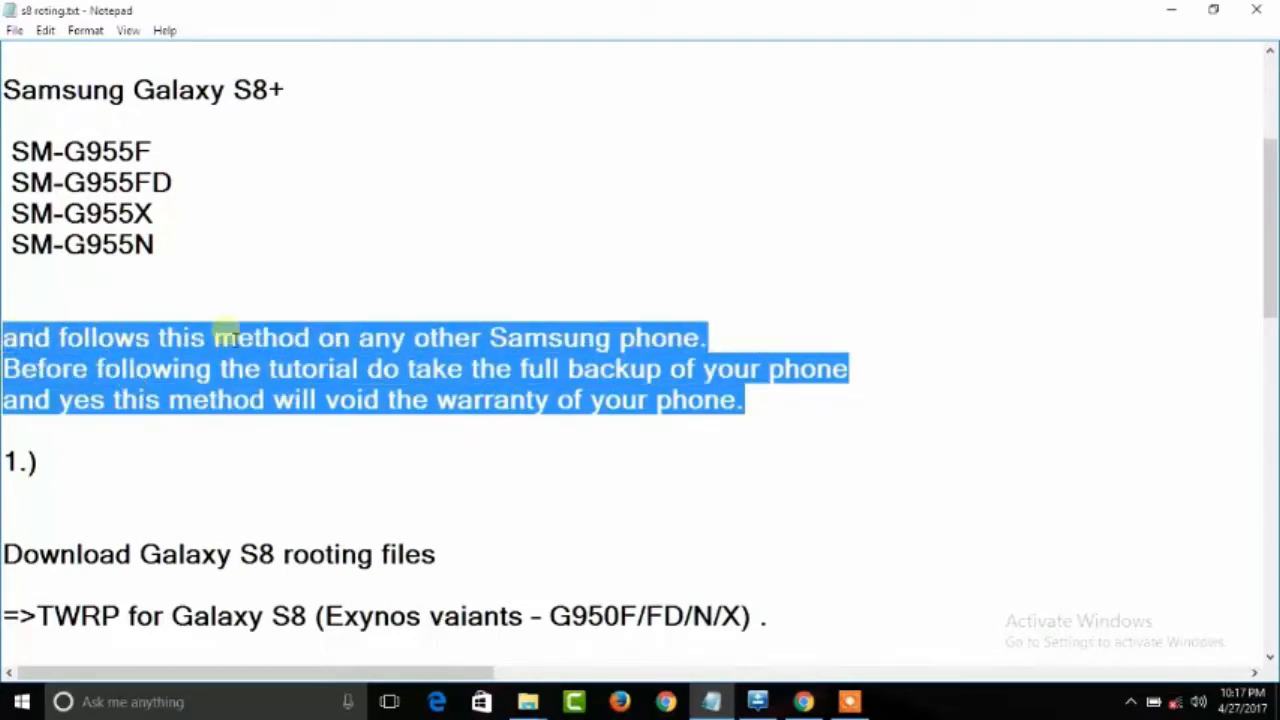
mouse_move(733, 337)
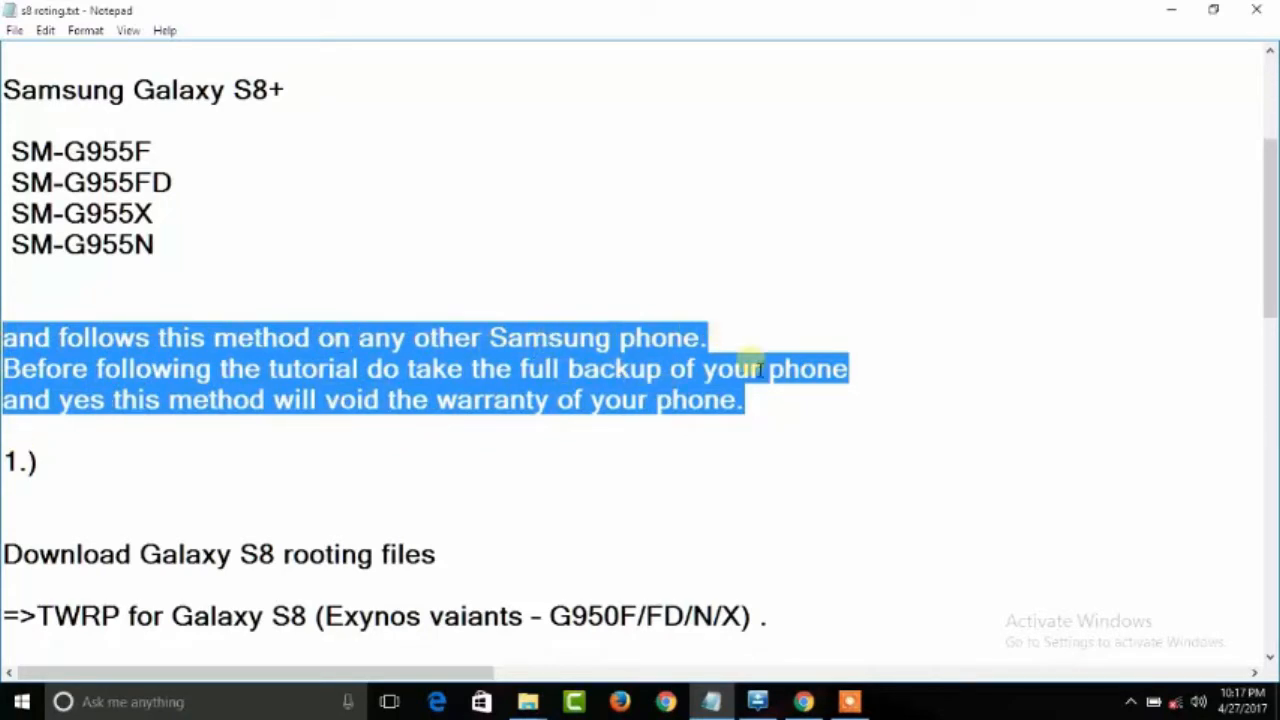
mouse_move(550, 423)
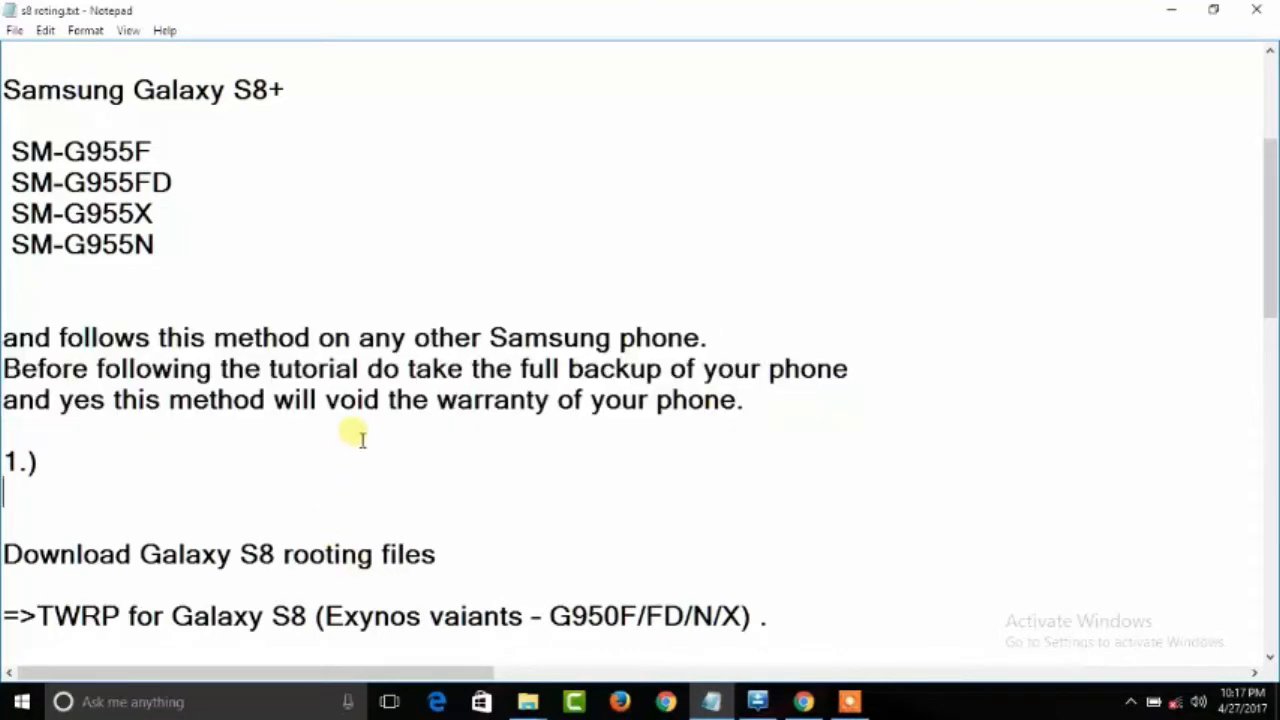
scroll(down, 3)
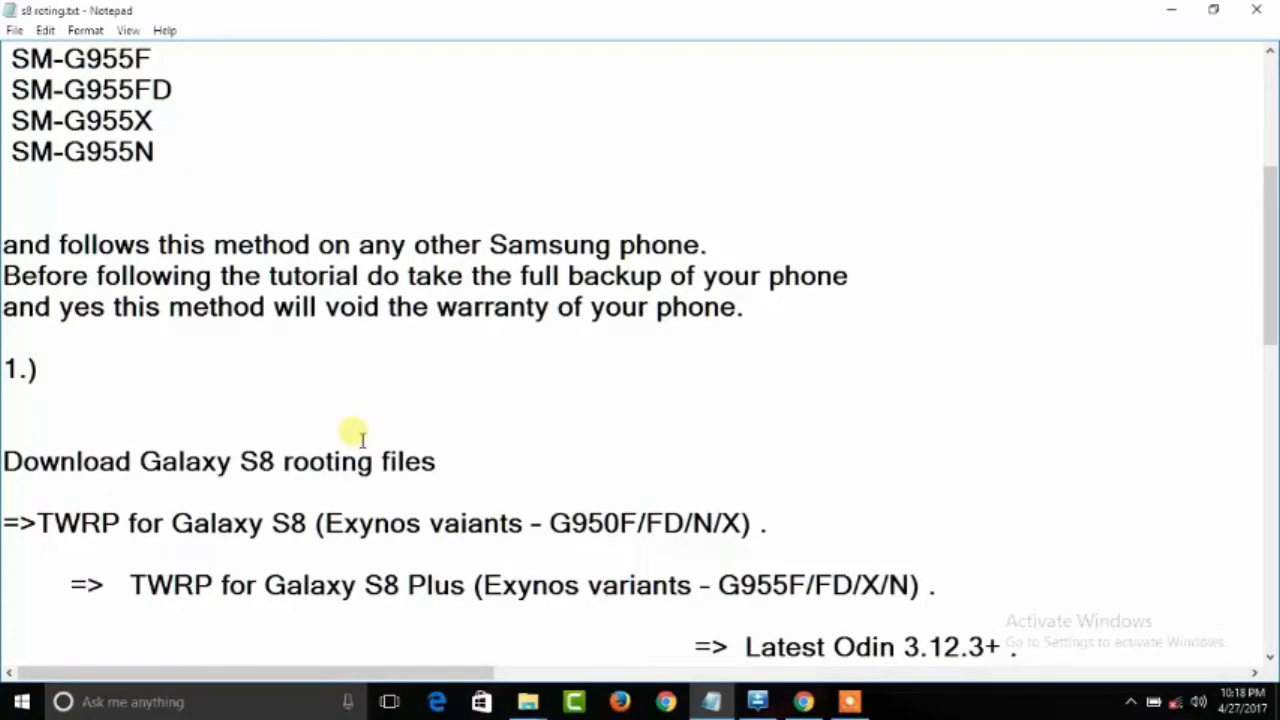
scroll(down, 3)
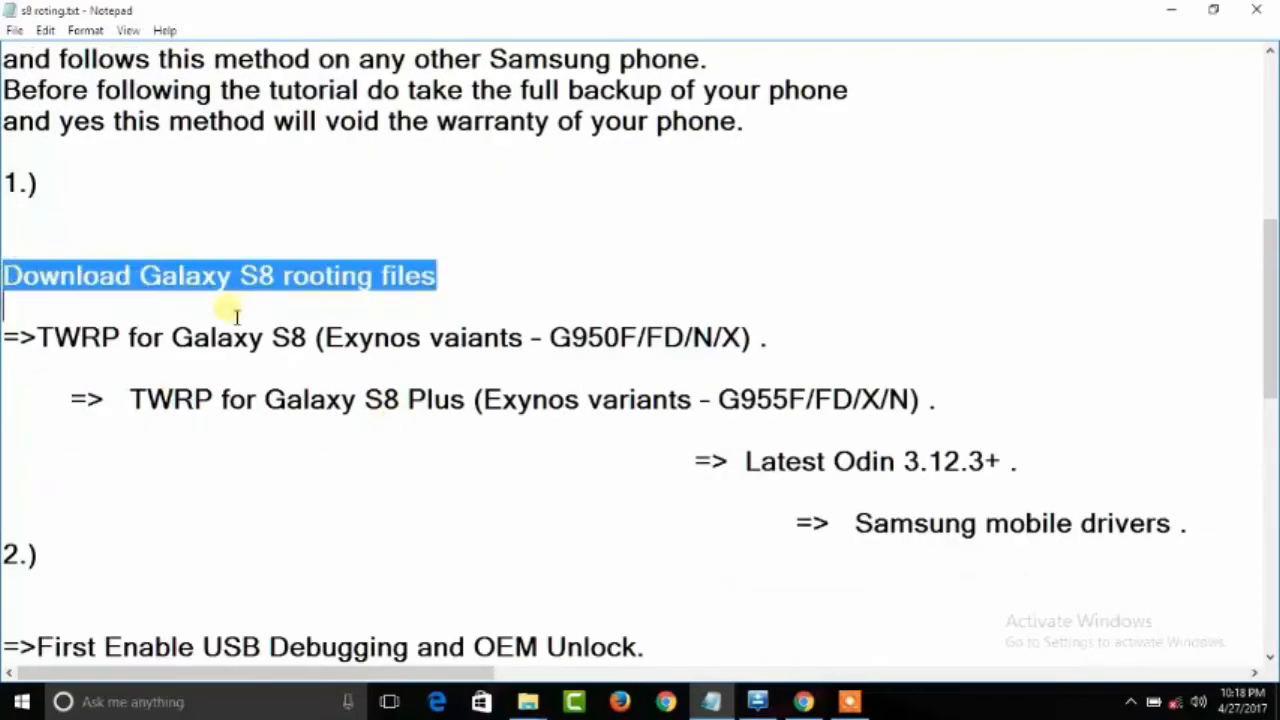
drag(237, 315, 900, 575)
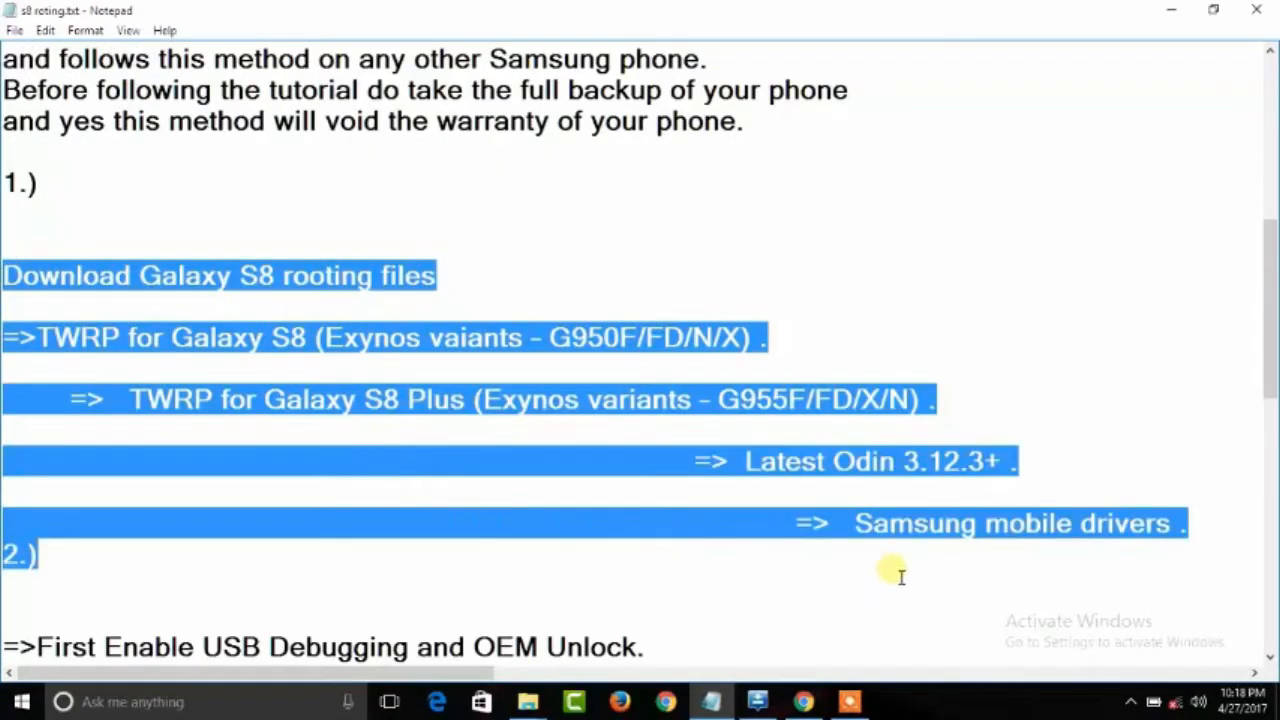
mouse_move(445, 337)
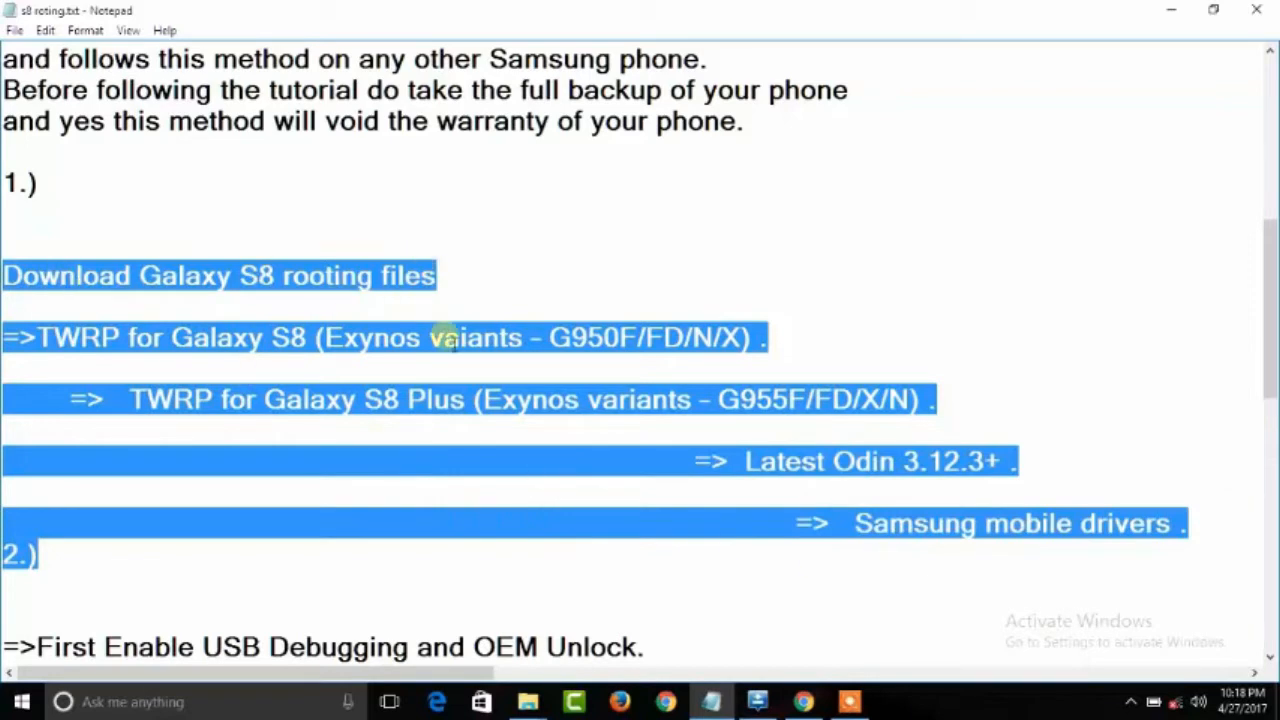
Run the Samsung USB driver installer and agree to reinstall the existing drivers
right_click(227, 202)
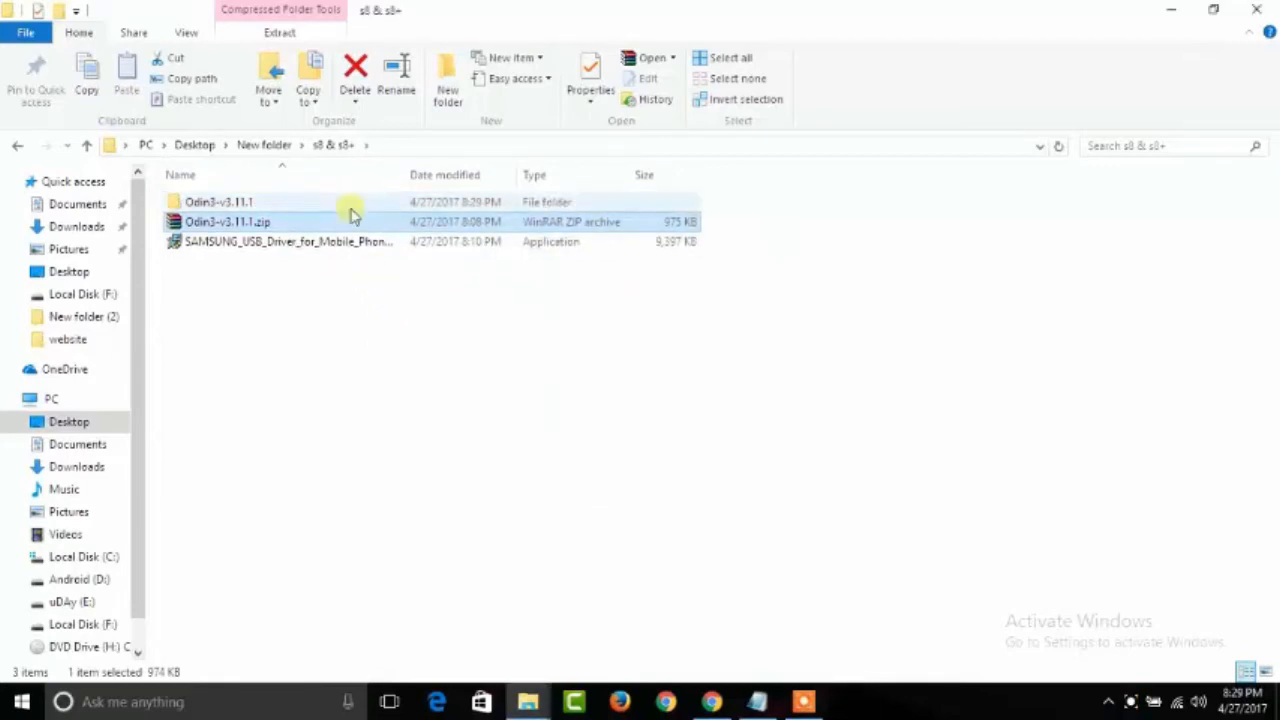
click(288, 241)
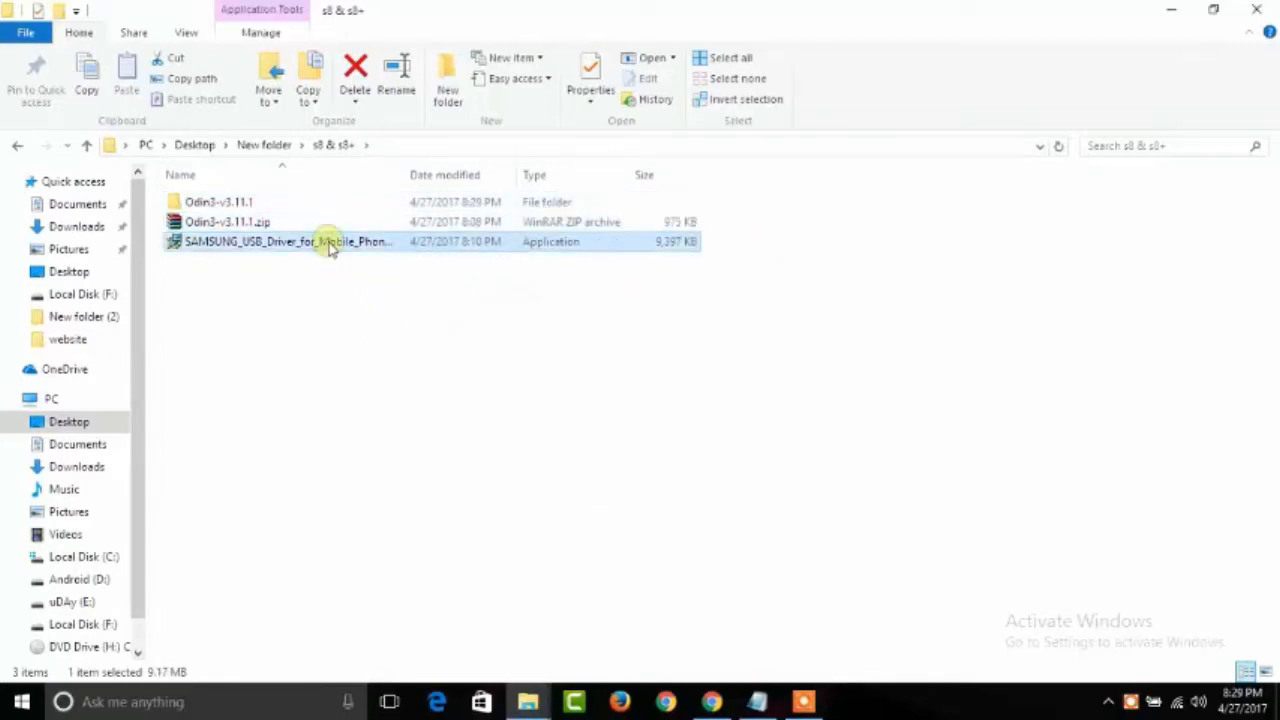
right_click(289, 241)
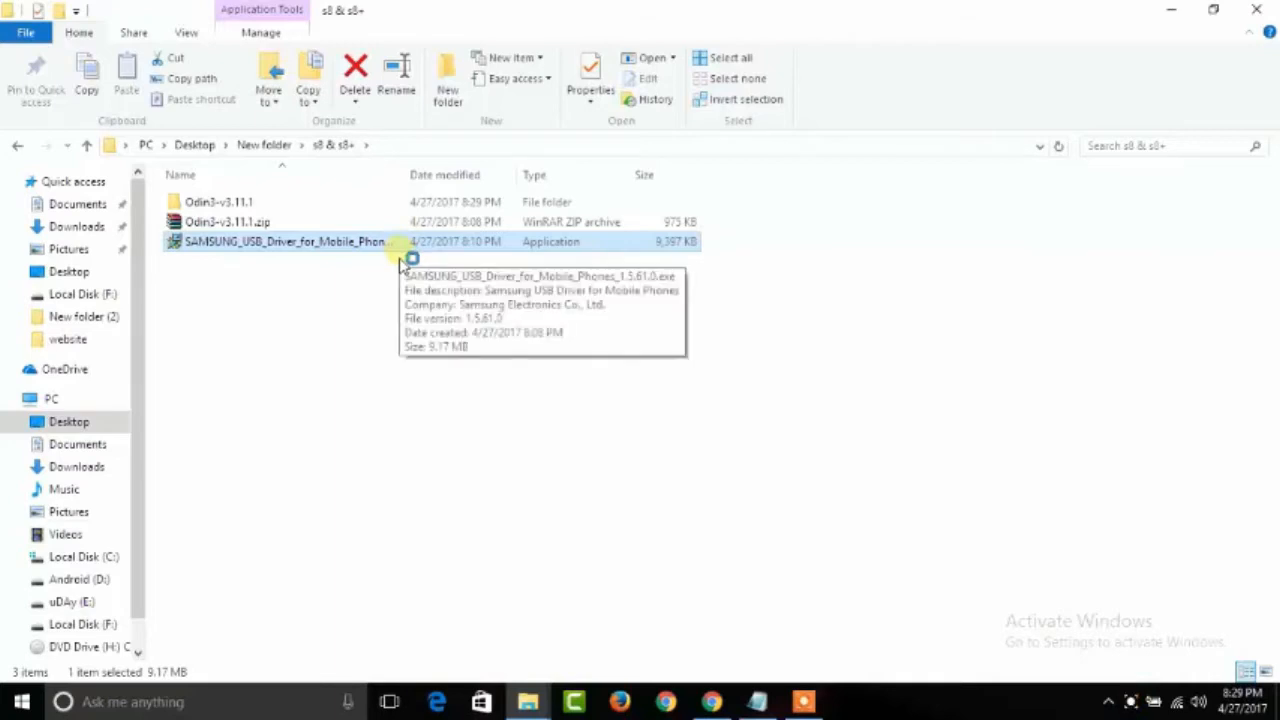
double_click(285, 241)
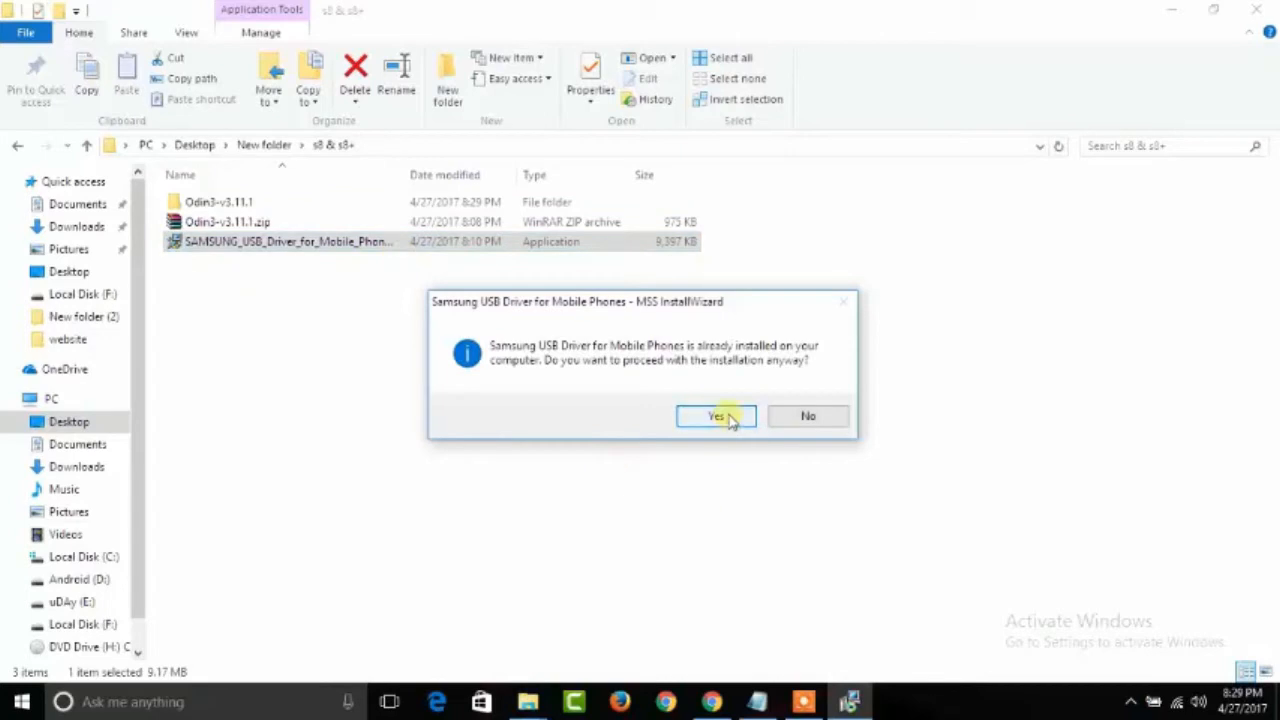
click(715, 415)
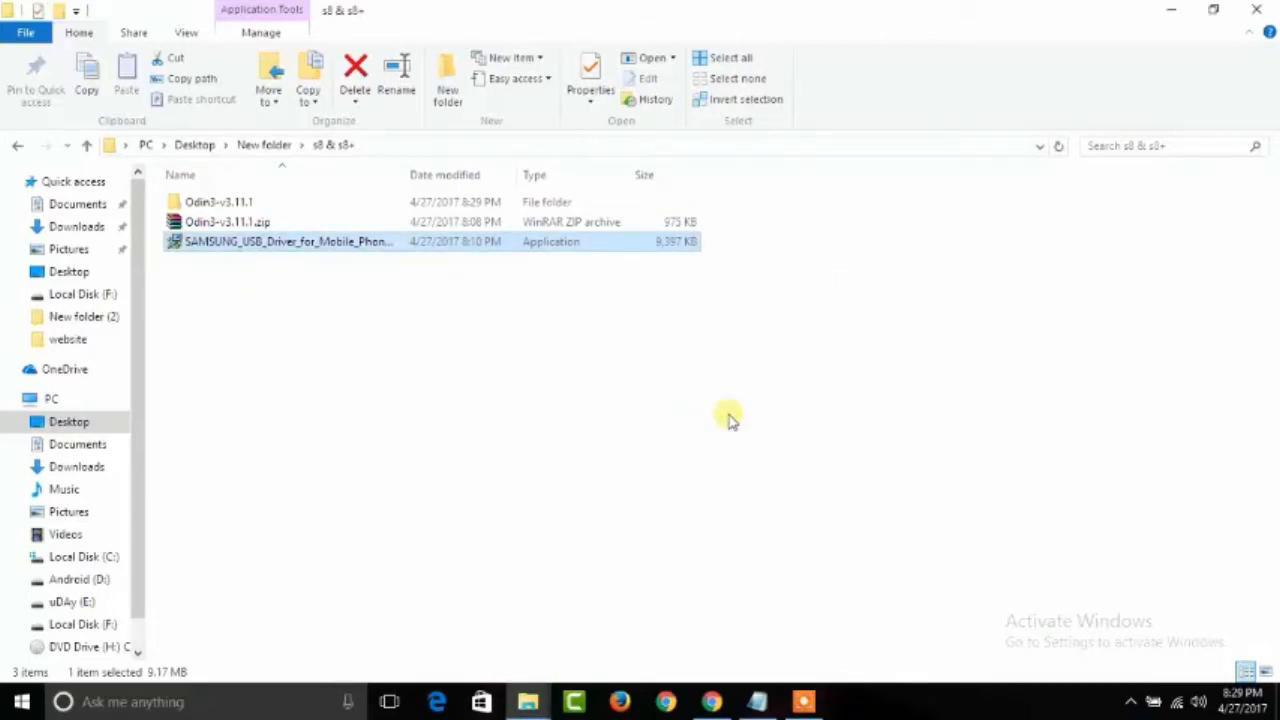
Keep US English / United States and start installing the drivers to the default location
double_click(288, 241)
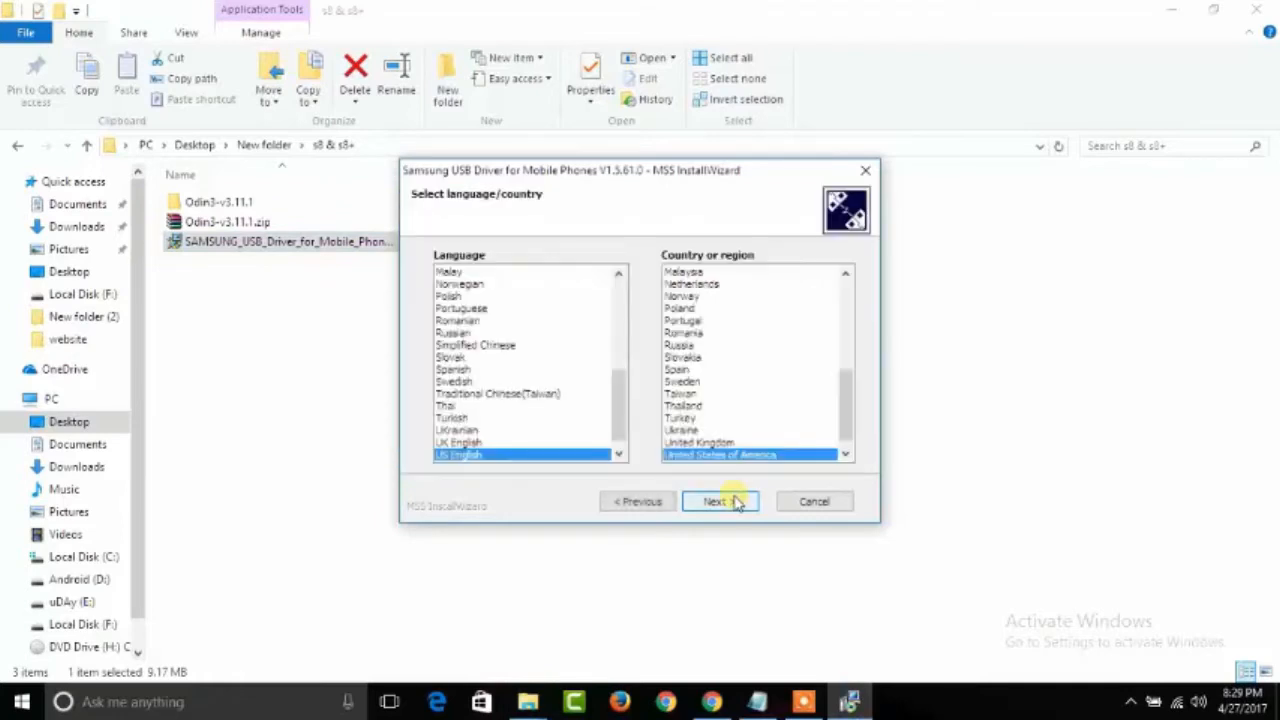
click(713, 501)
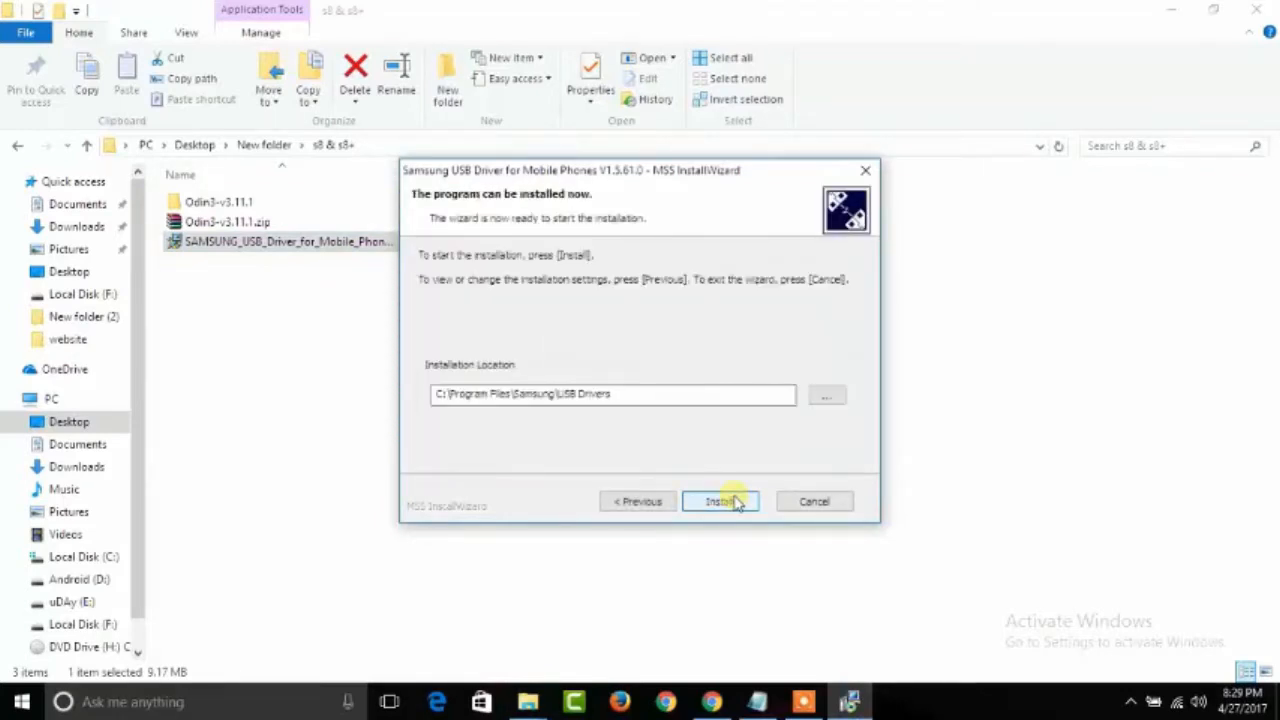
click(720, 501)
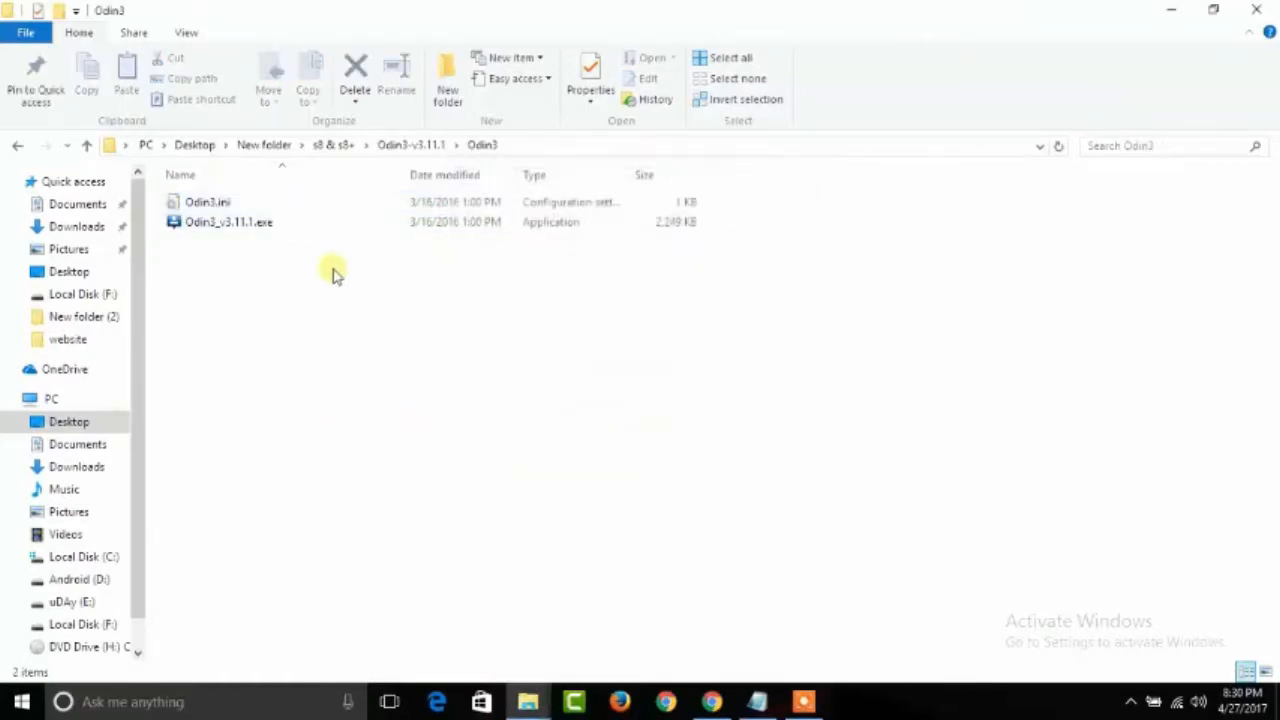
Launch Odin3_v3.11.1.exe from the Odin3 folder
click(228, 221)
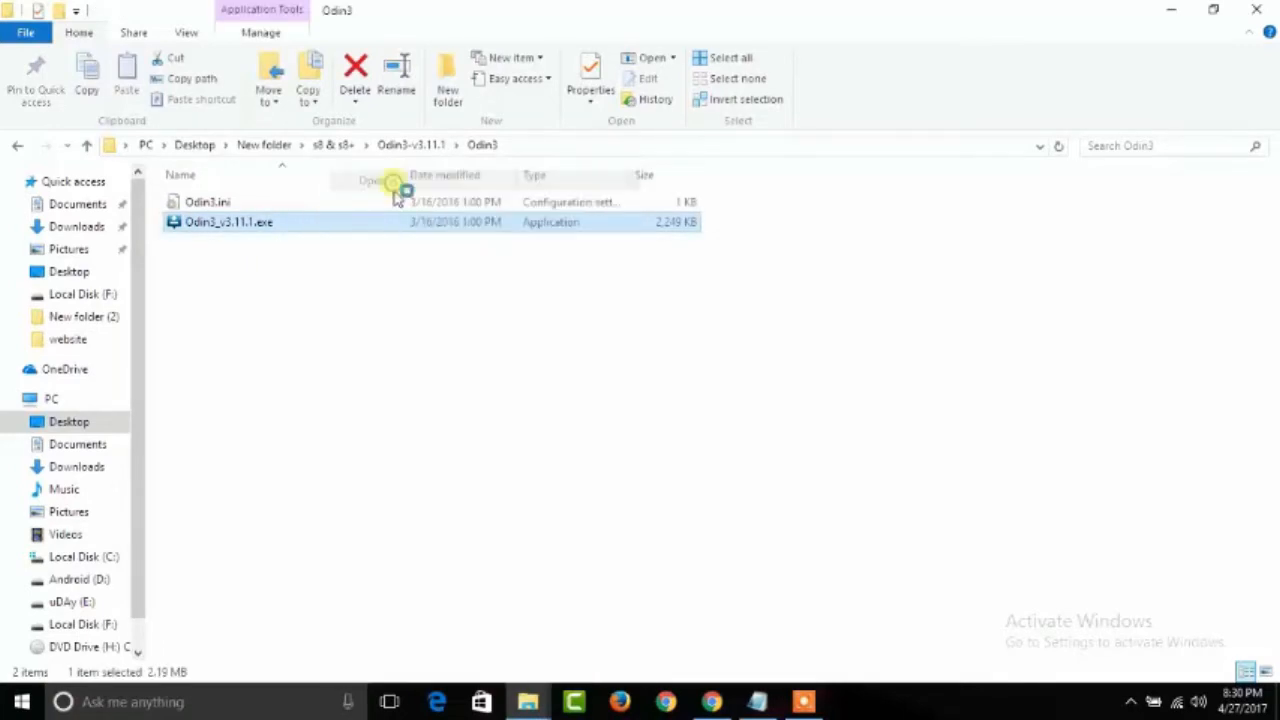
mouse_move(683, 370)
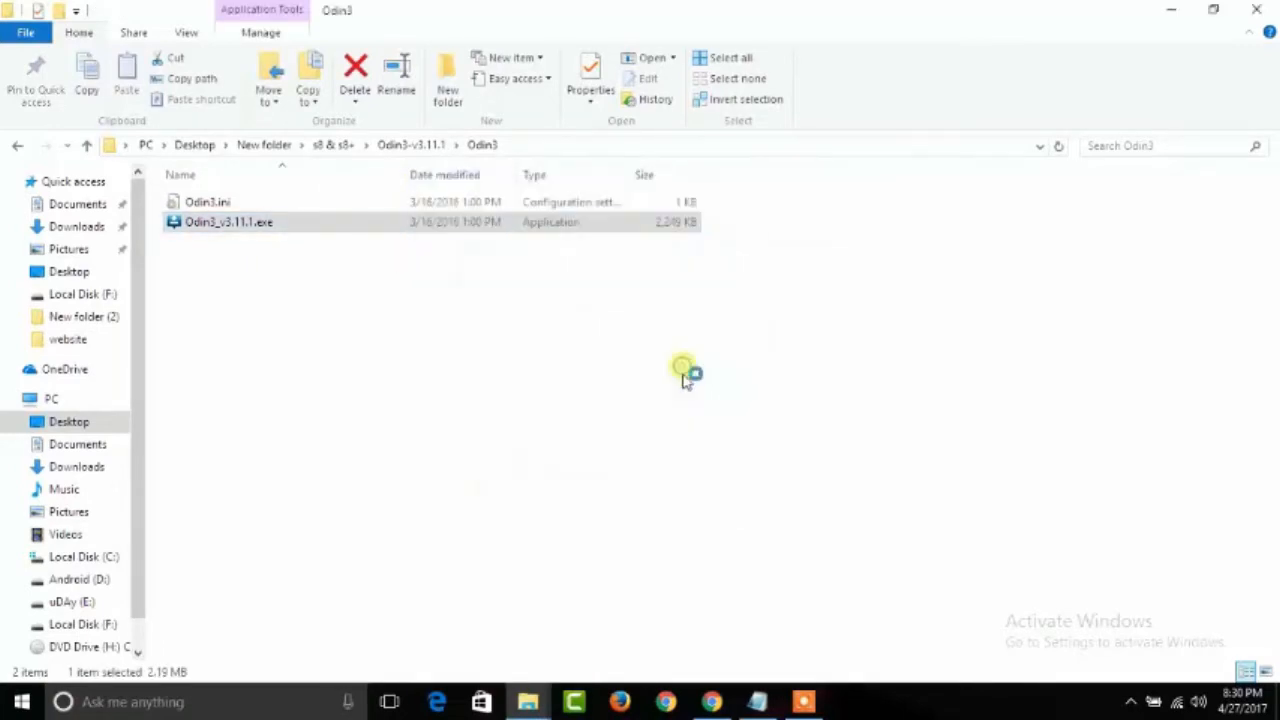
double_click(228, 221)
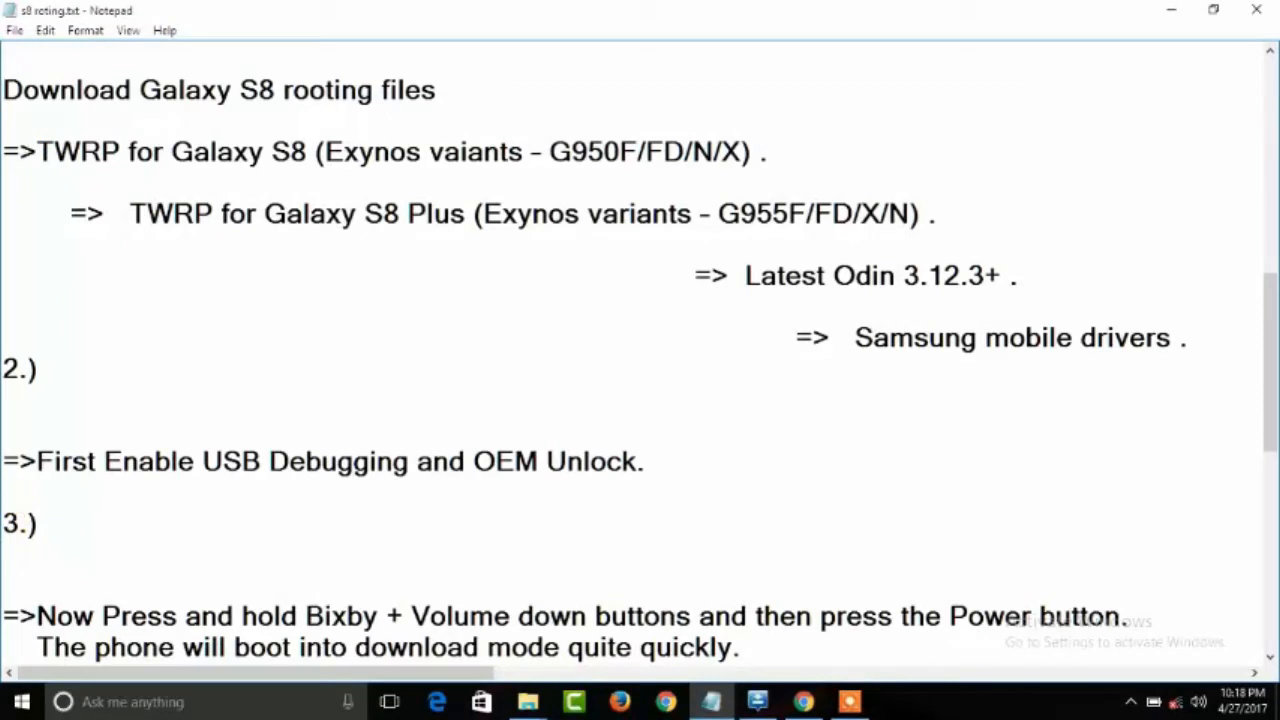
drag(2, 461, 465, 461)
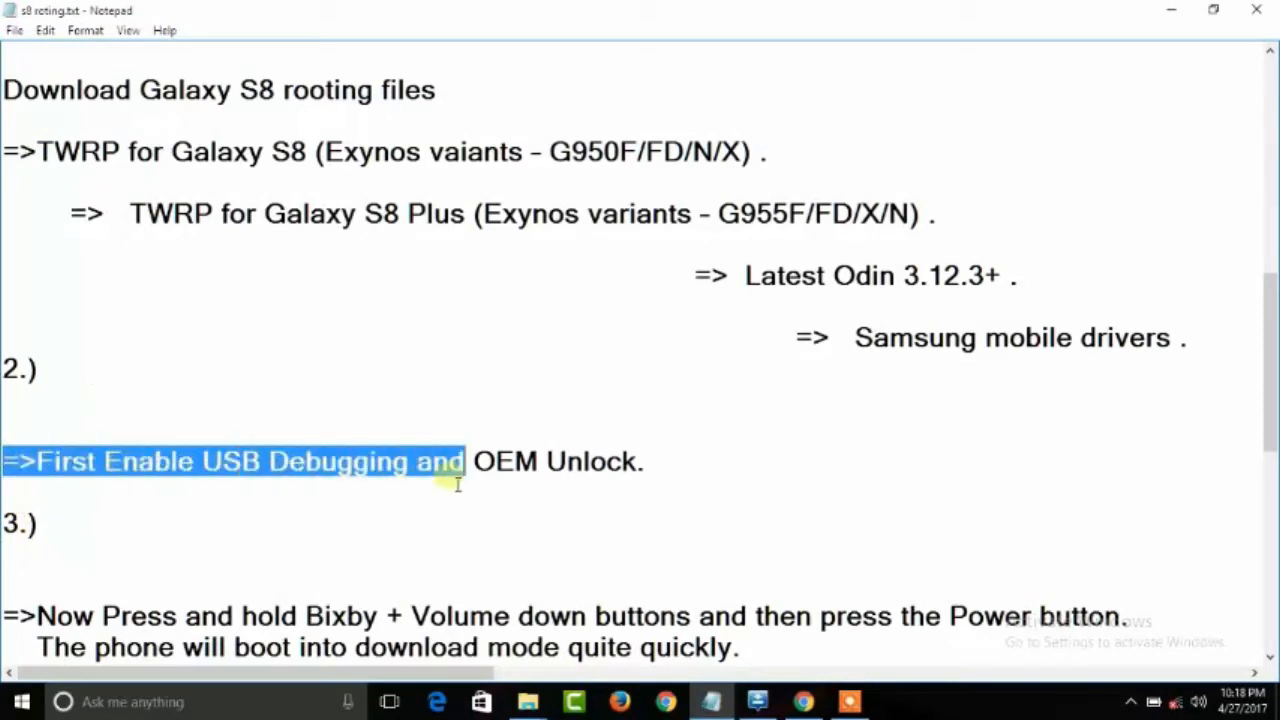
drag(463, 461, 645, 461)
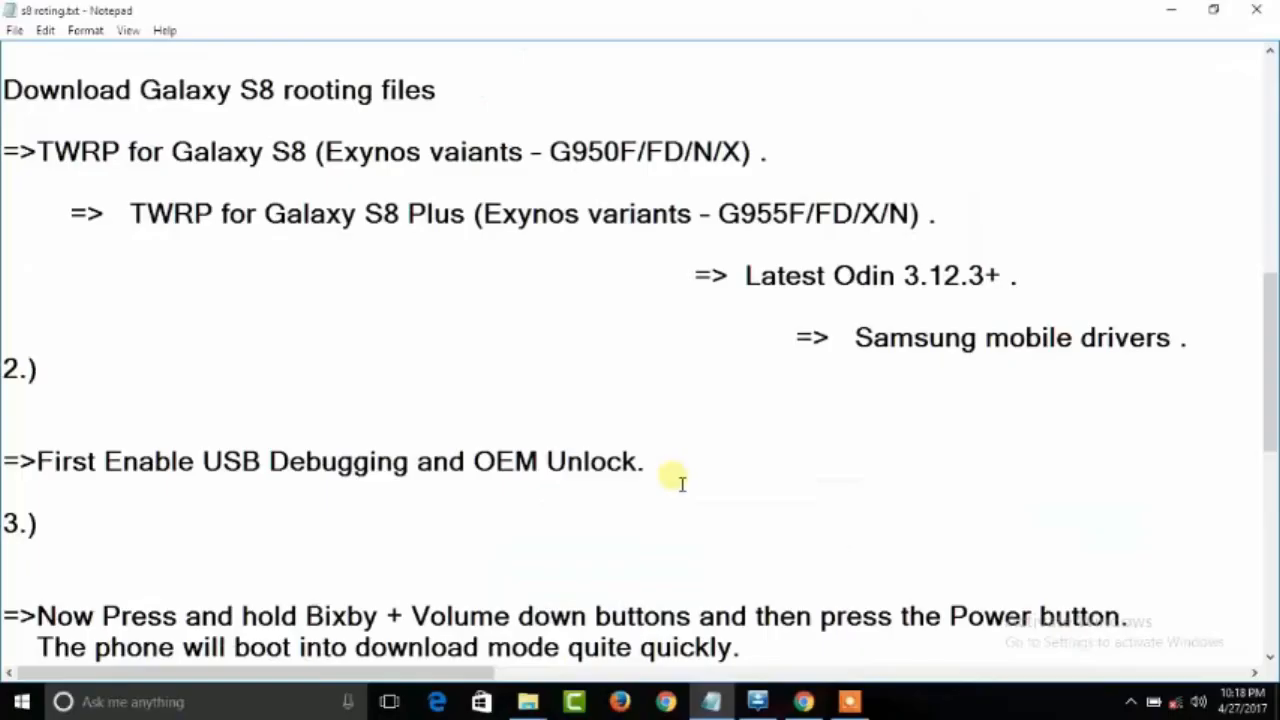
scroll(down, 3)
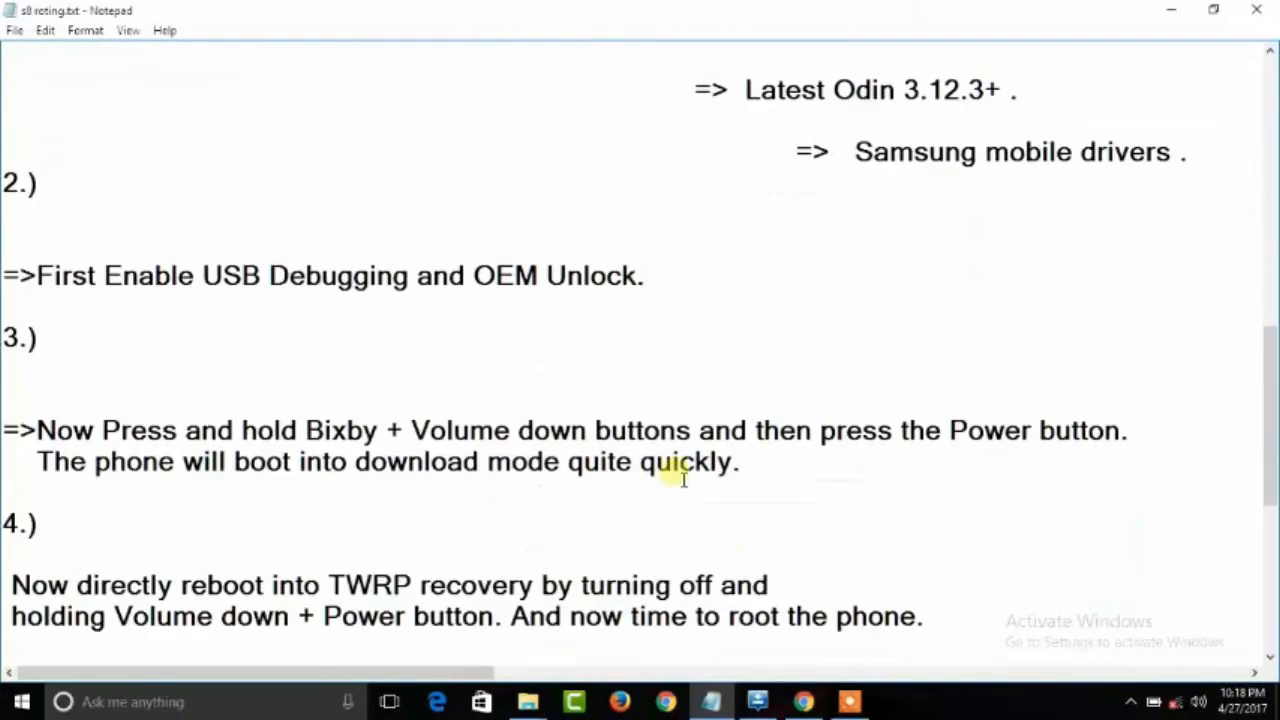
mouse_move(672, 382)
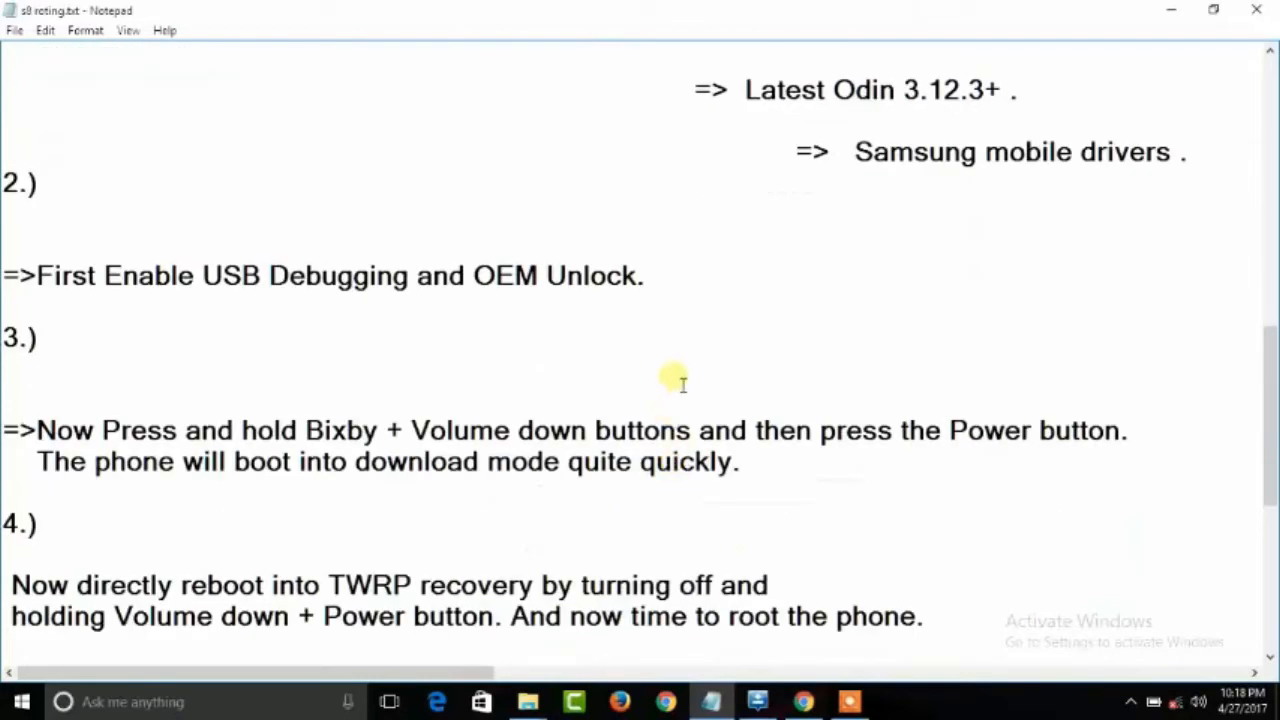
mouse_move(455, 382)
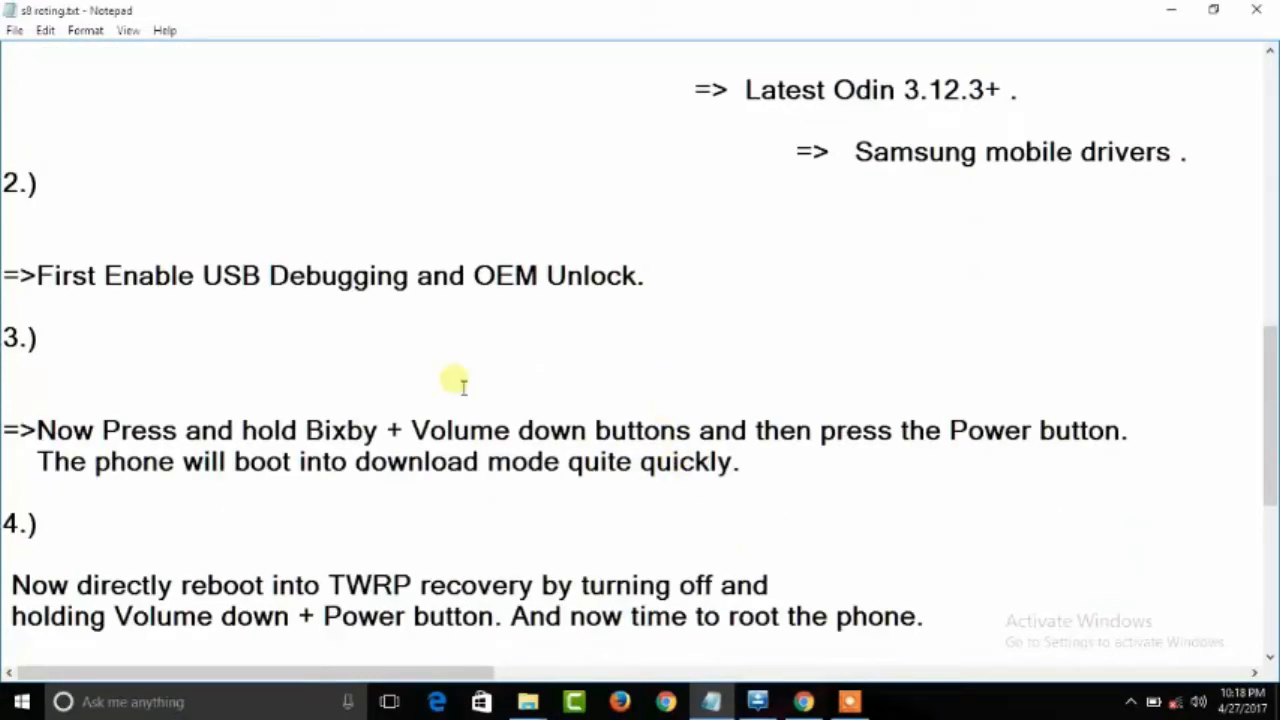
mouse_move(685, 482)
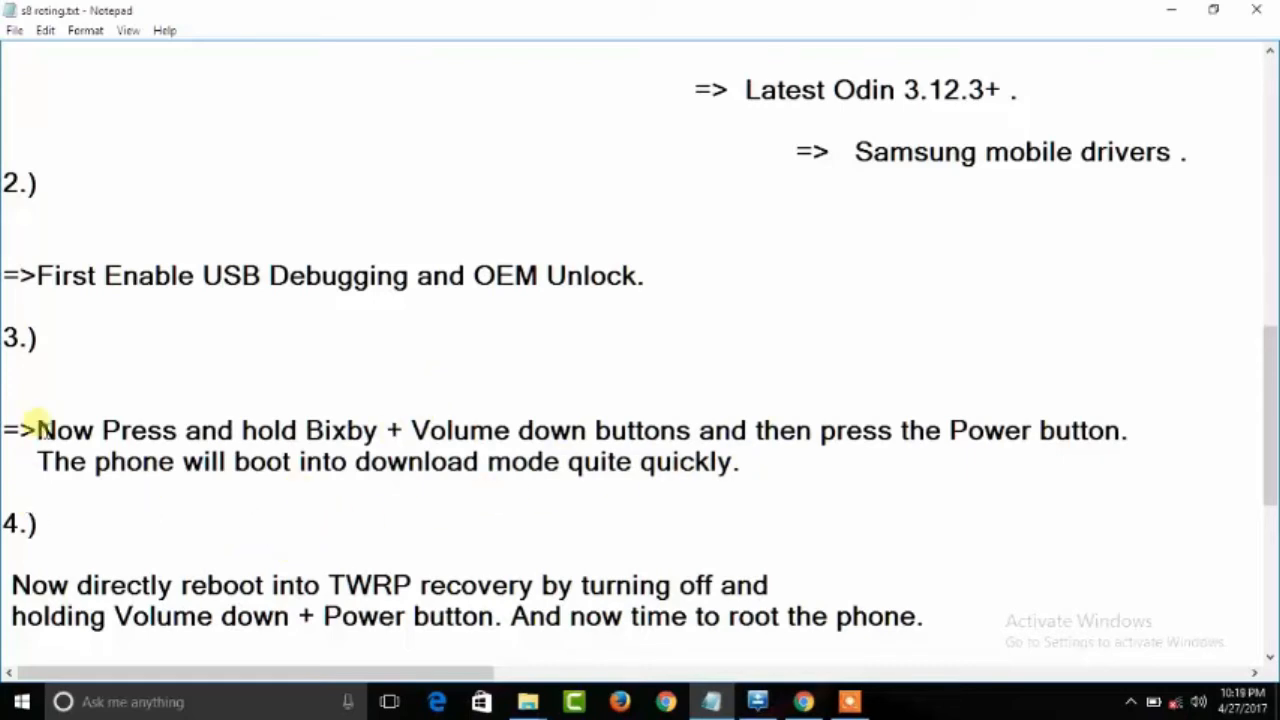
drag(37, 430, 815, 430)
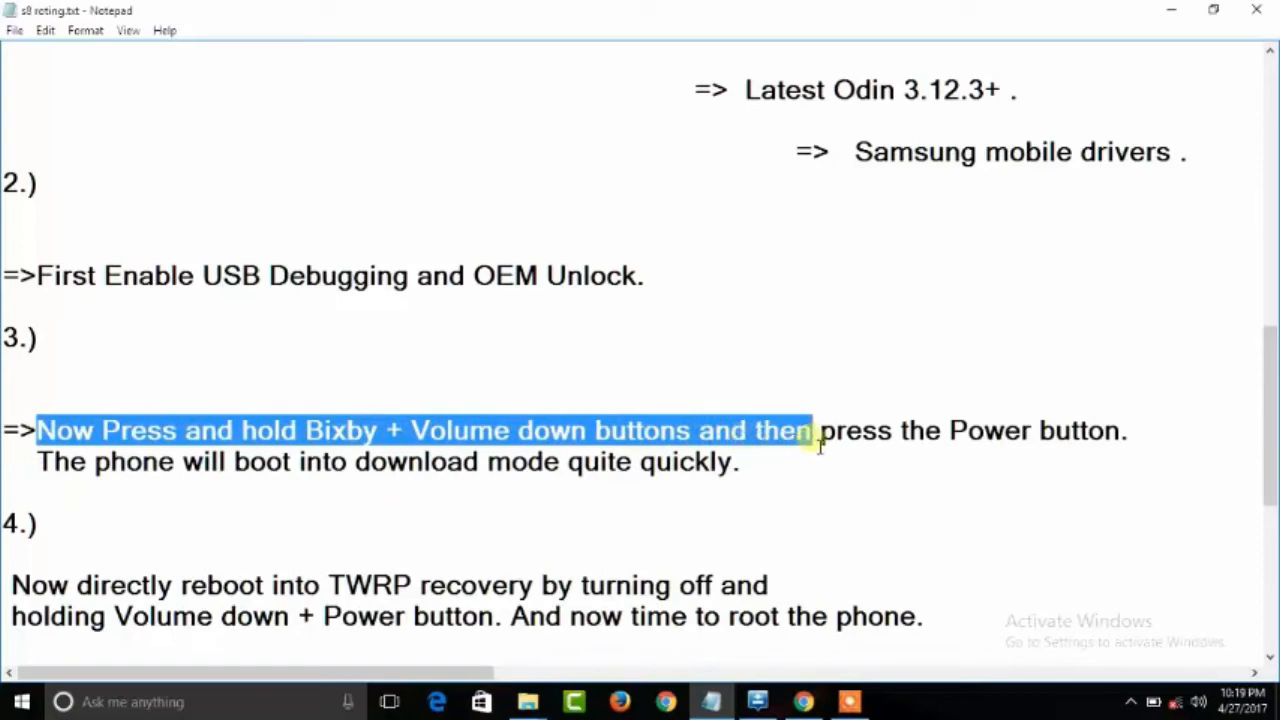
drag(818, 430, 1130, 430)
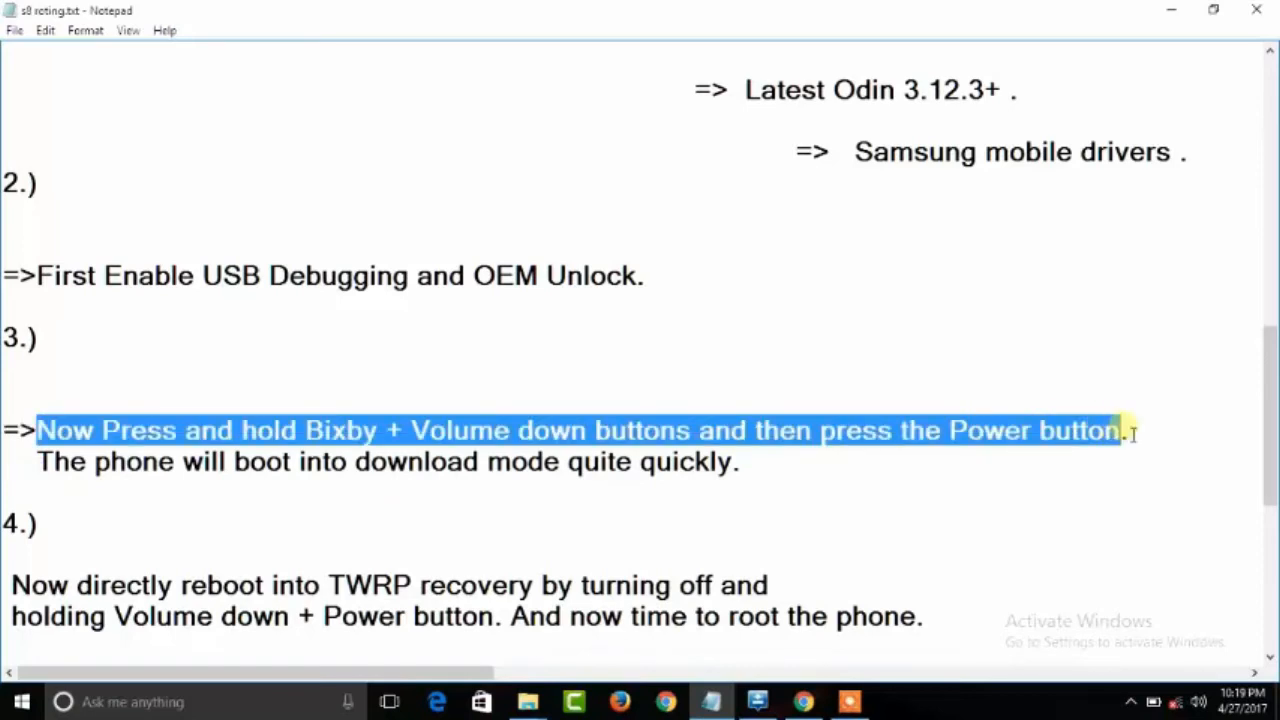
drag(1125, 430, 740, 462)
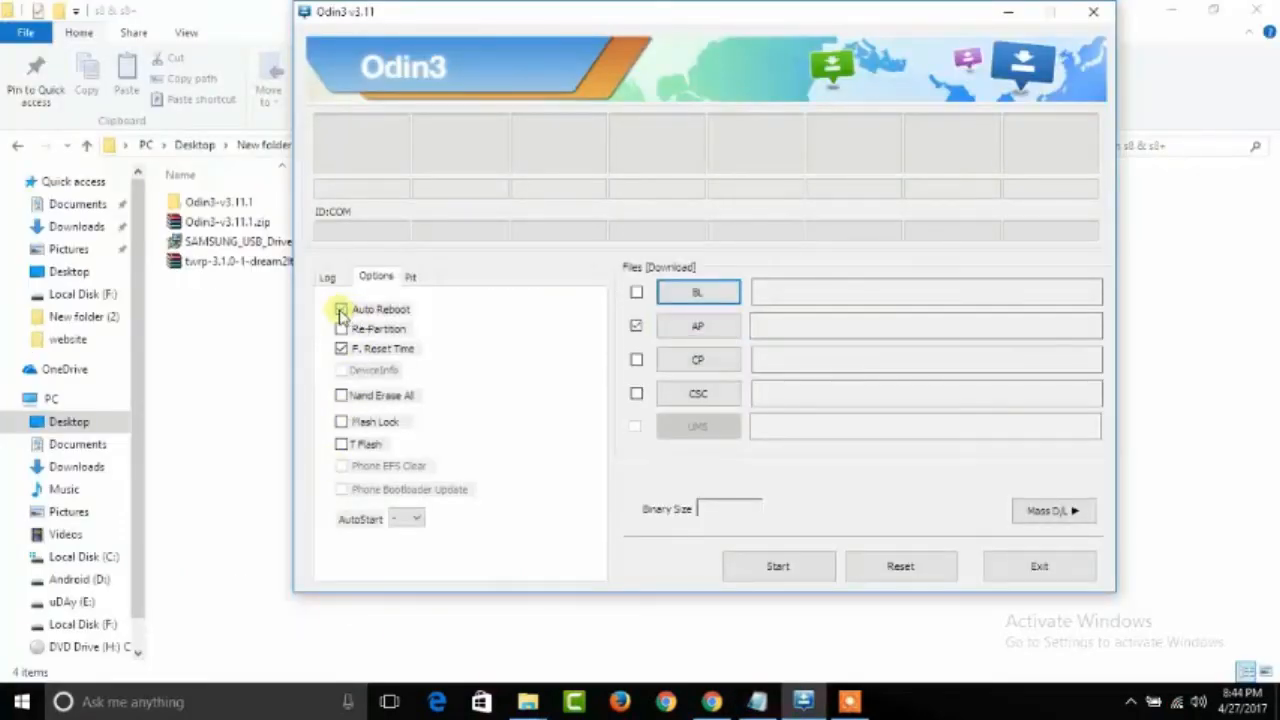
Untick Auto Reboot and browse the AP slot to Desktop > New folder > s8 & s8+
click(341, 308)
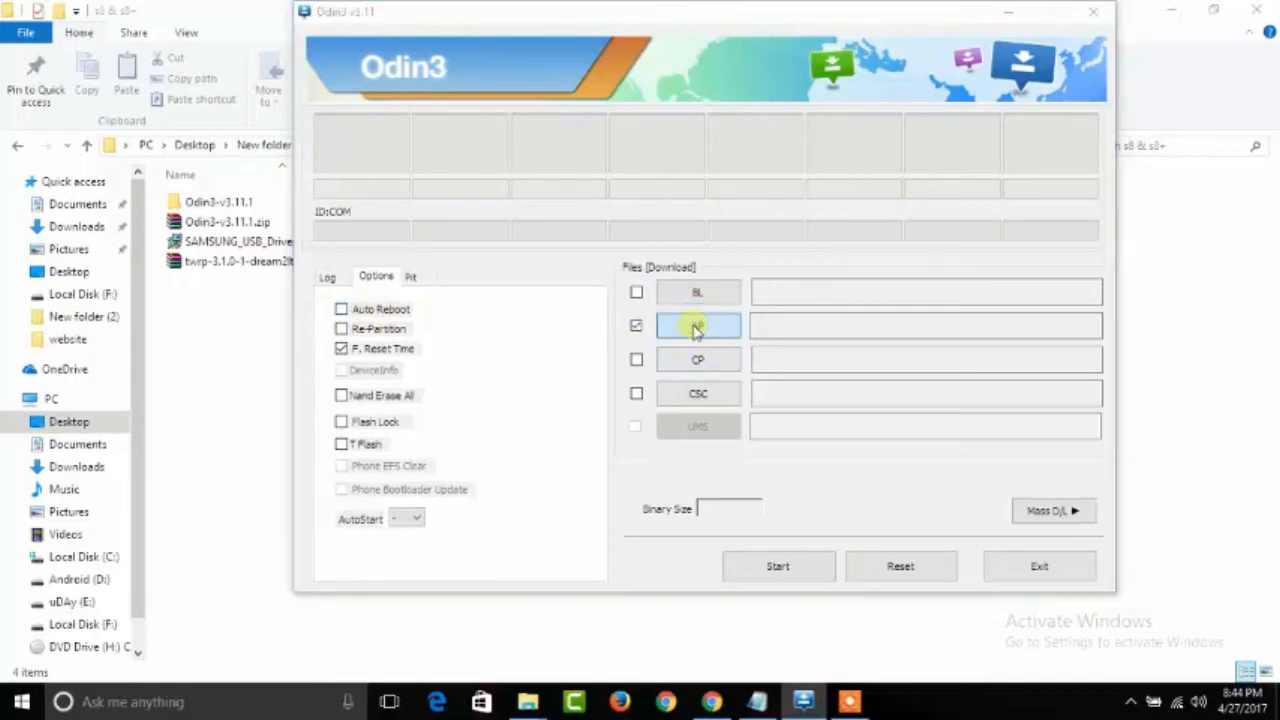
click(697, 326)
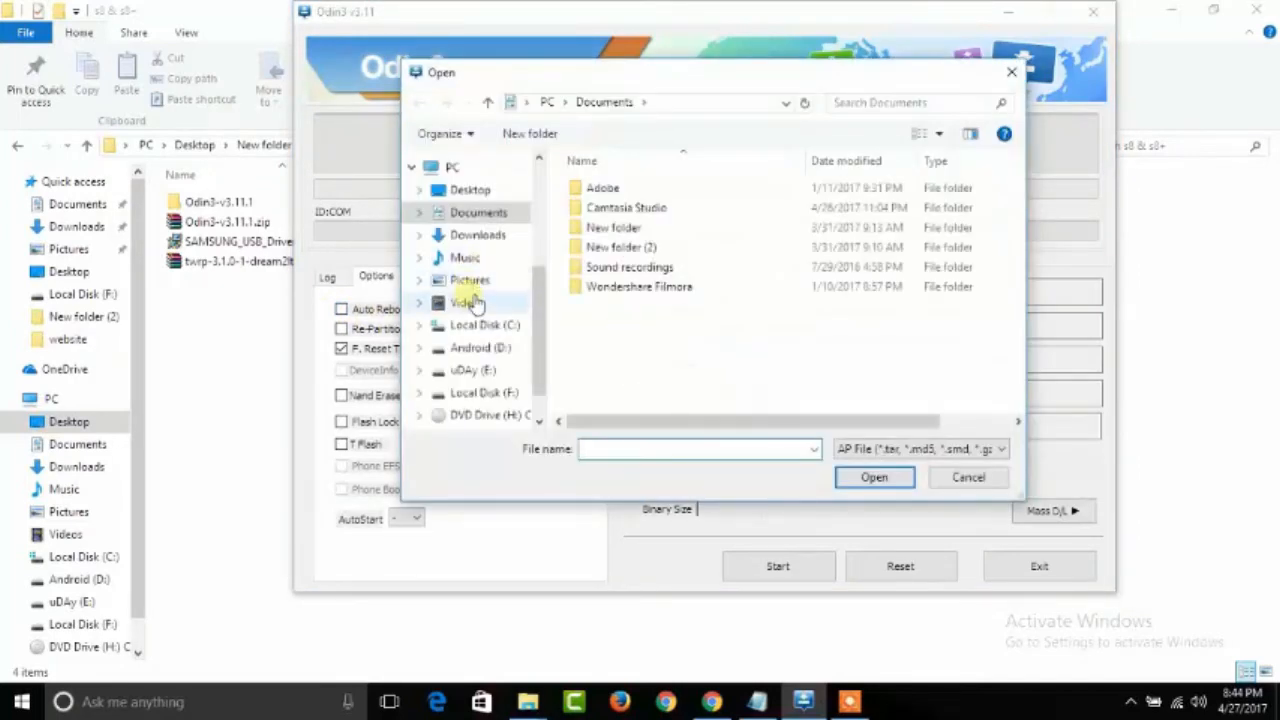
click(470, 190)
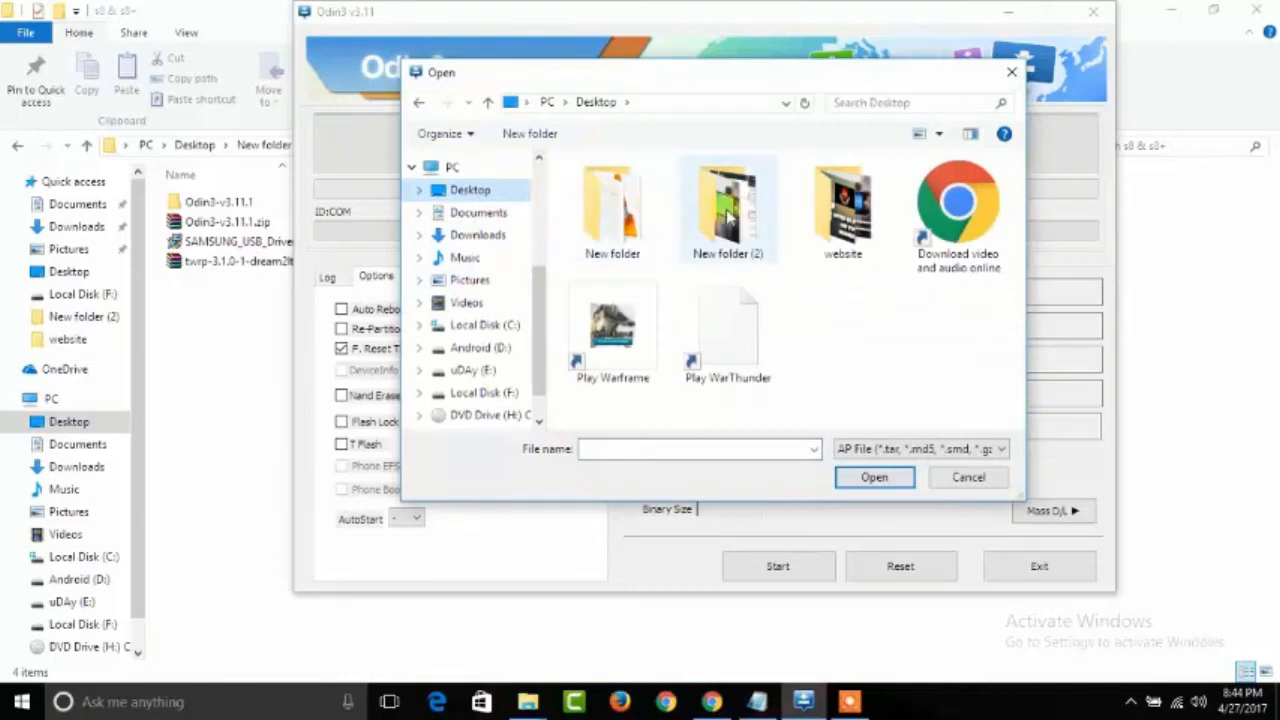
double_click(727, 205)
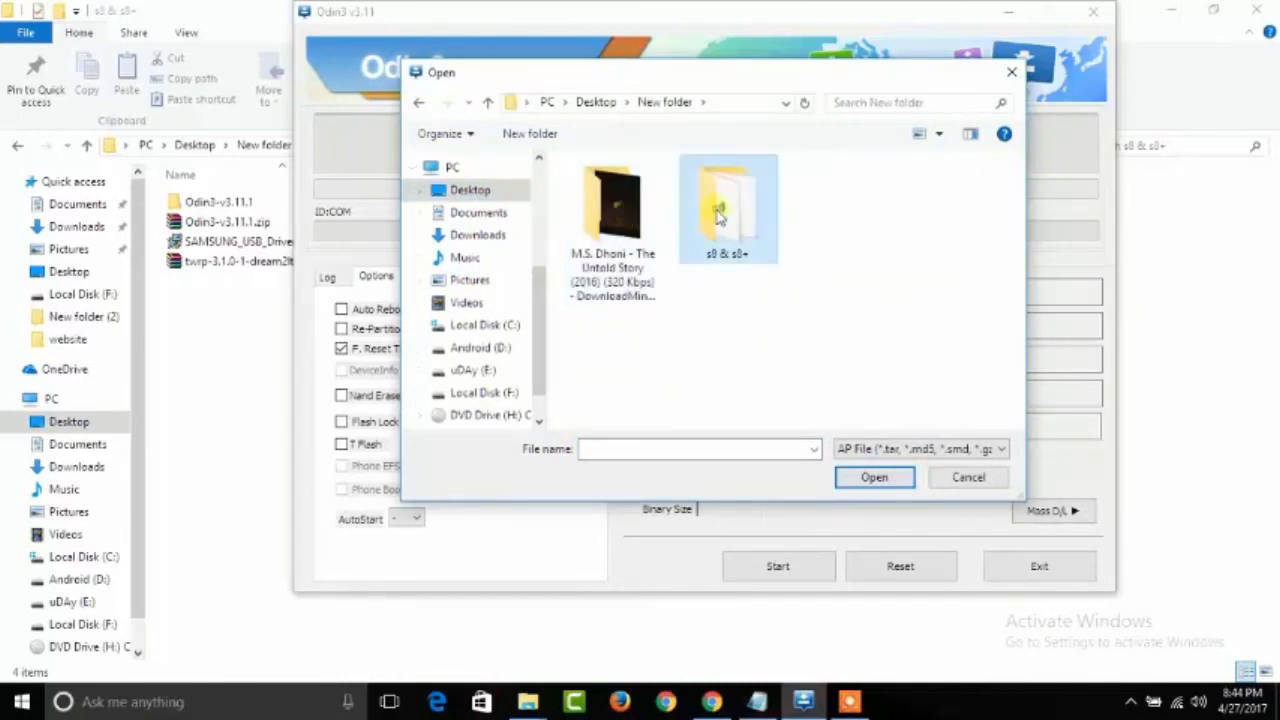
double_click(727, 205)
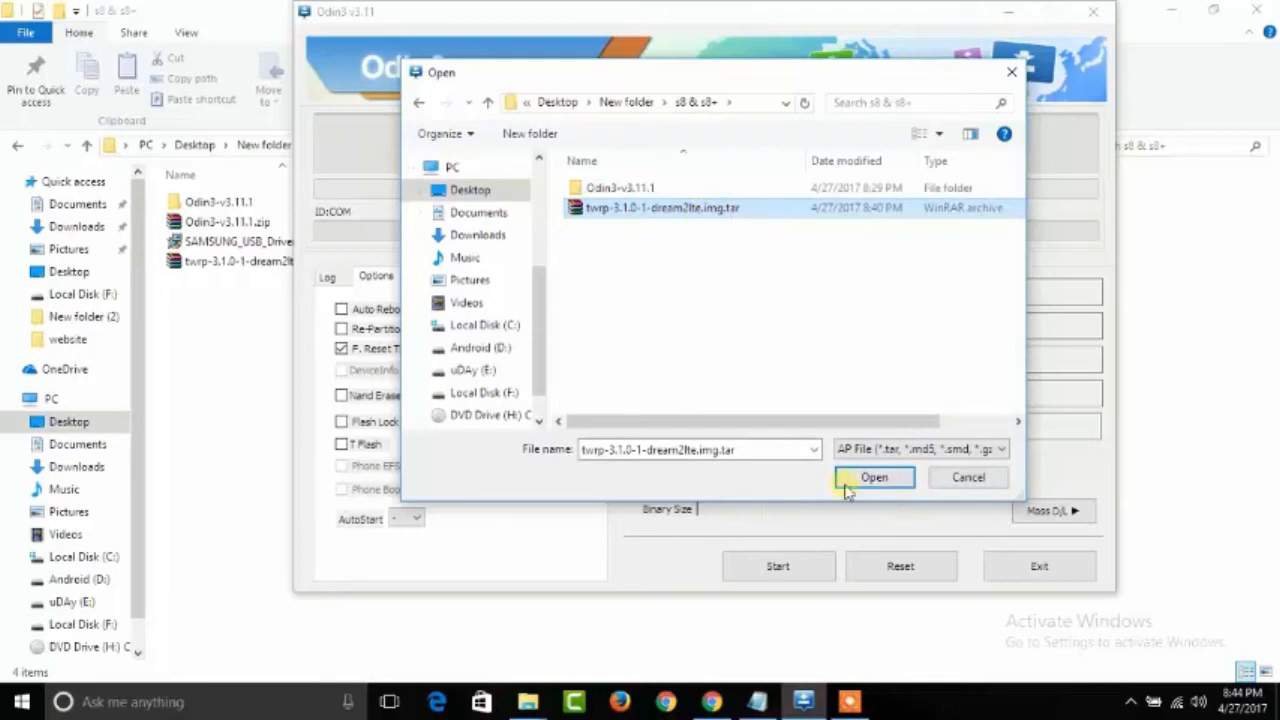
Load twrp-3.1.0-1-dream2lte.img.tar as Odin3's AP file
click(873, 477)
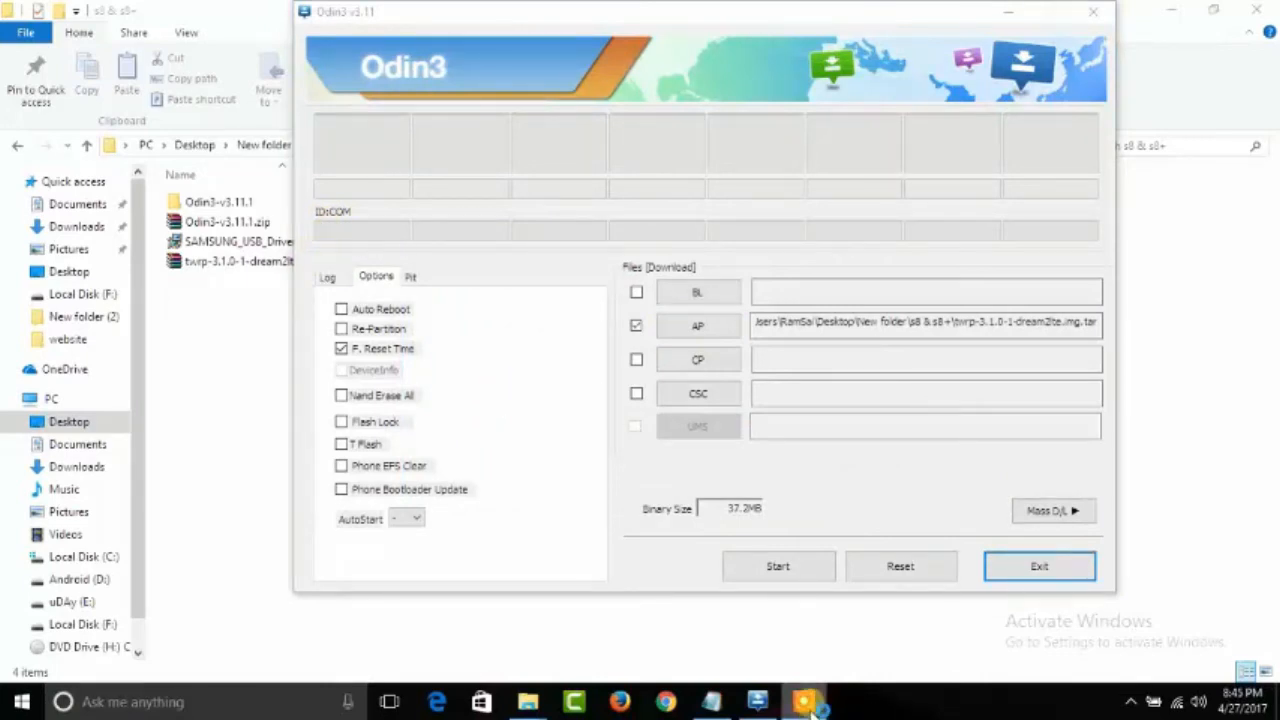
click(697, 325)
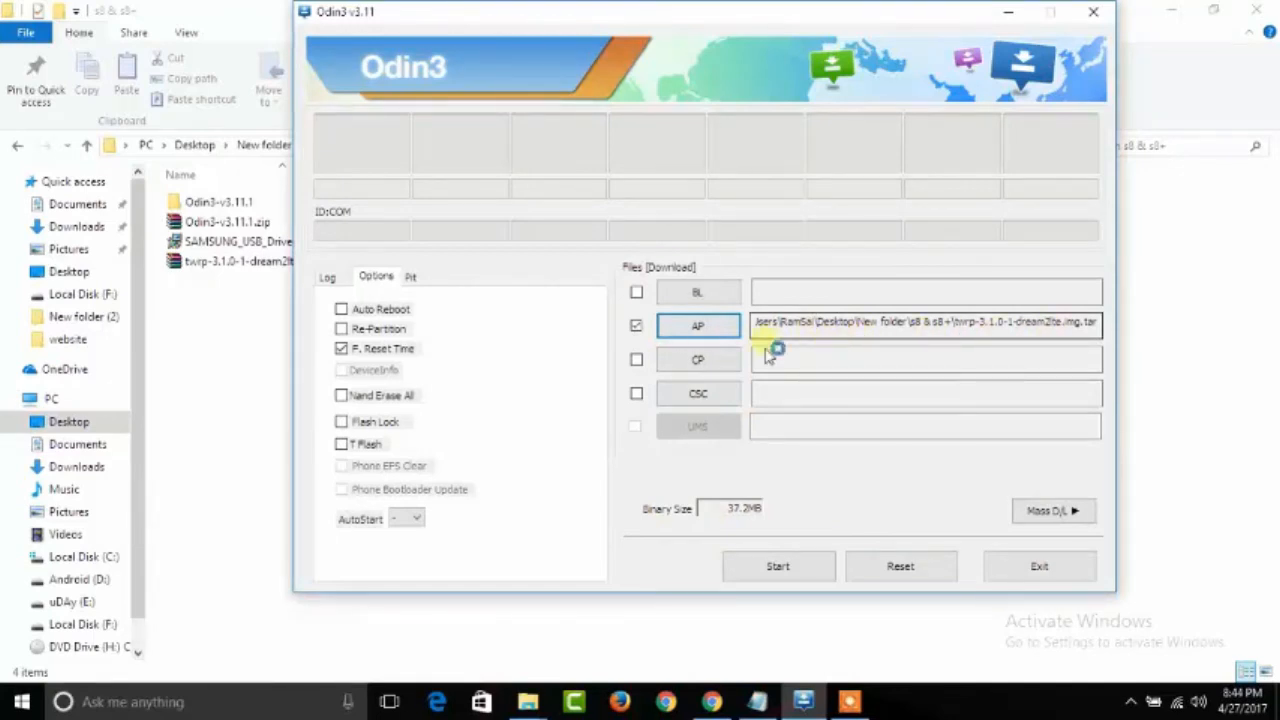
mouse_move(590, 560)
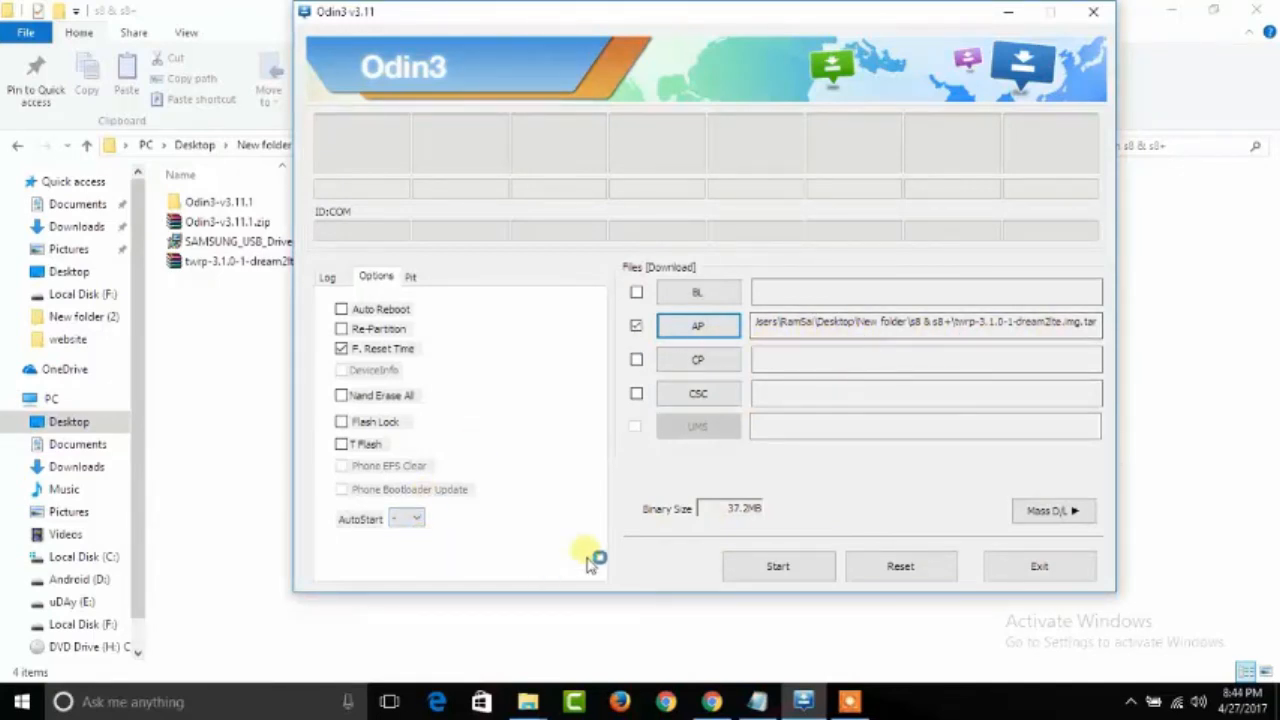
click(778, 566)
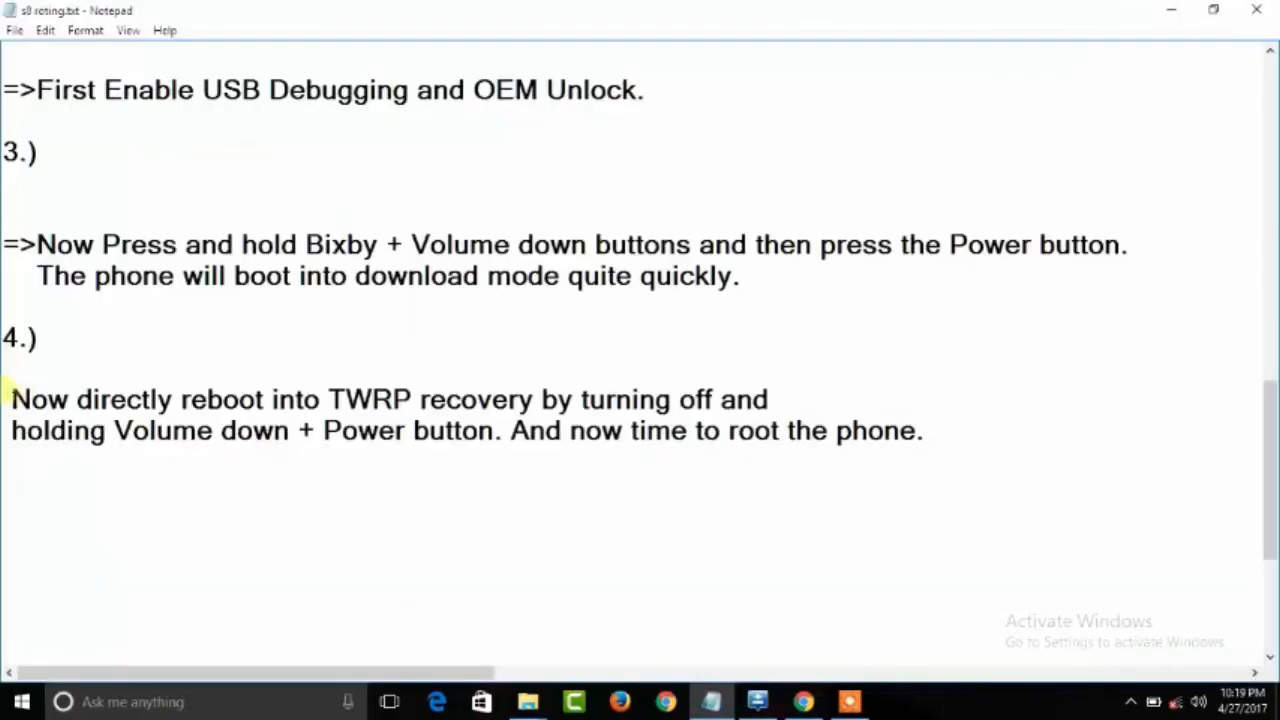
Highlight the whole step 4 text on rebooting into TWRP recovery and rooting
drag(10, 399, 585, 399)
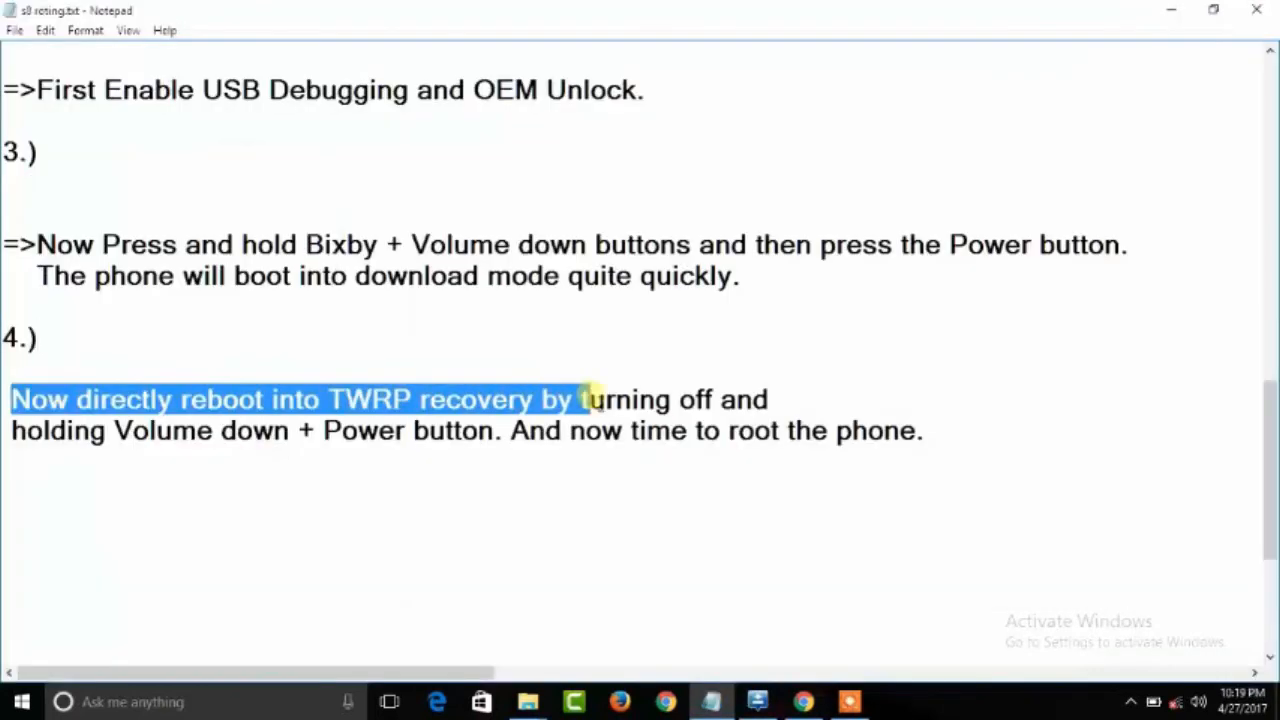
drag(585, 399, 780, 430)
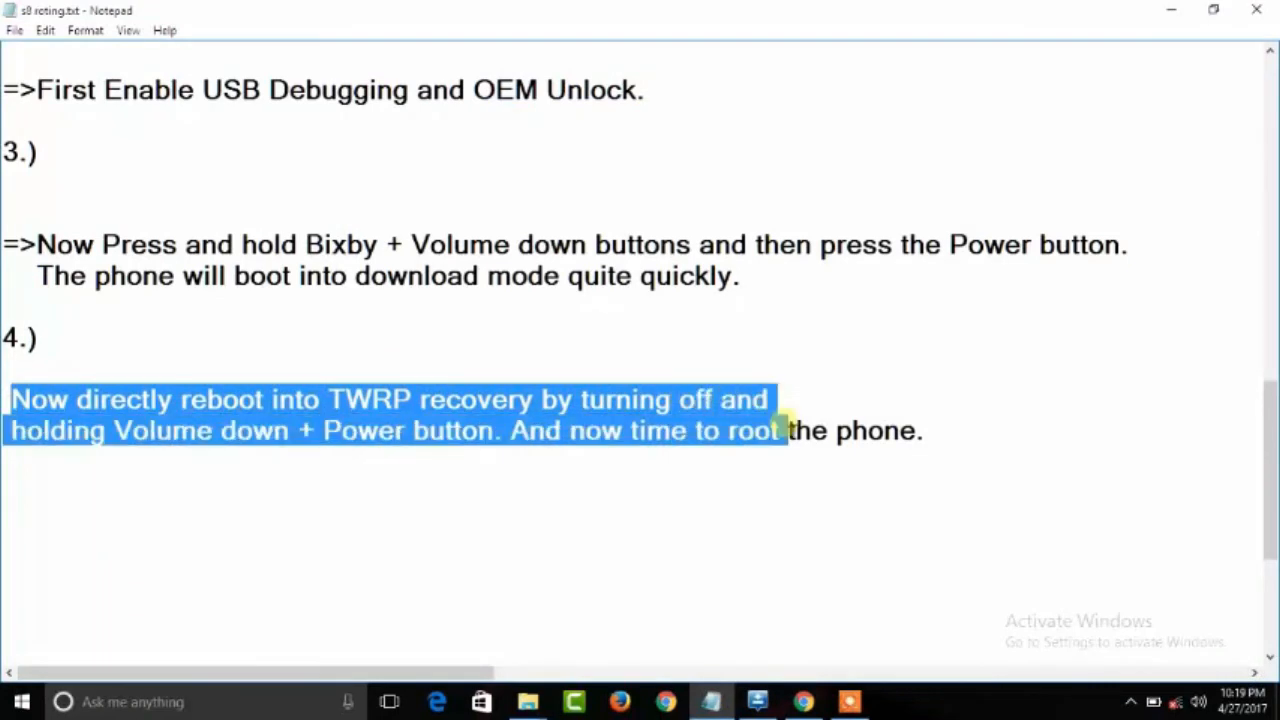
drag(775, 430, 920, 430)
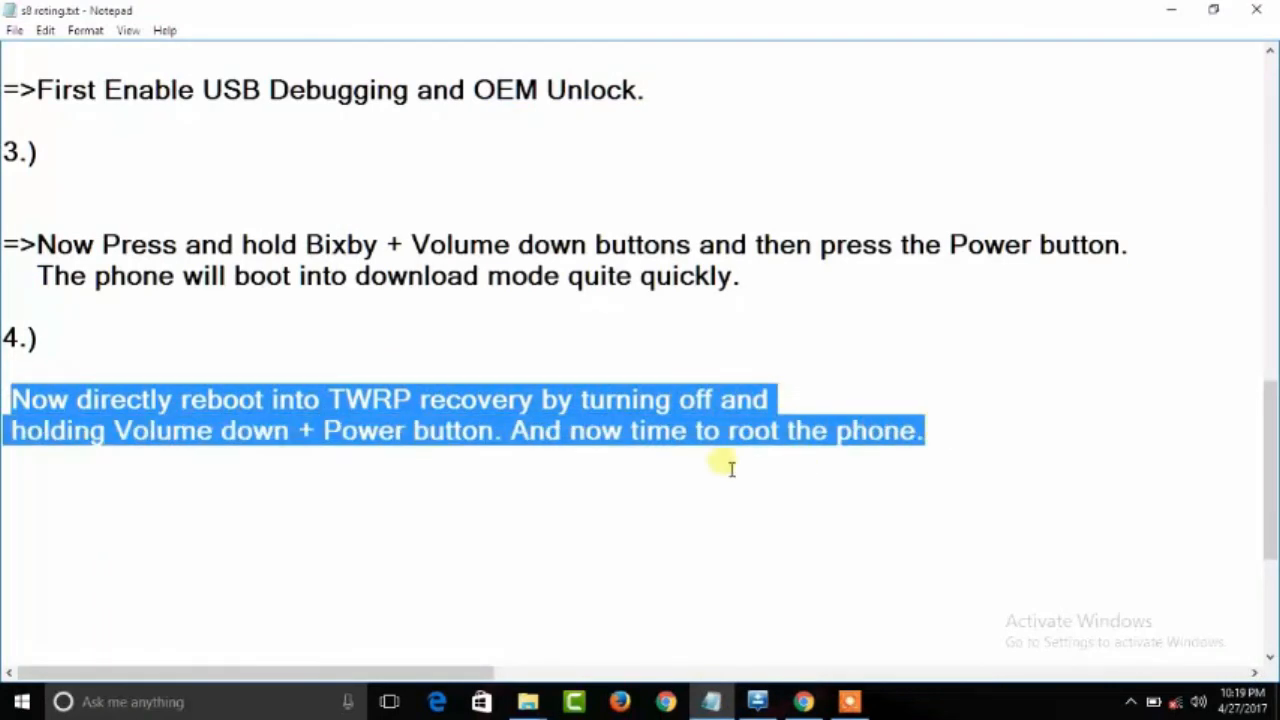
mouse_move(978, 452)
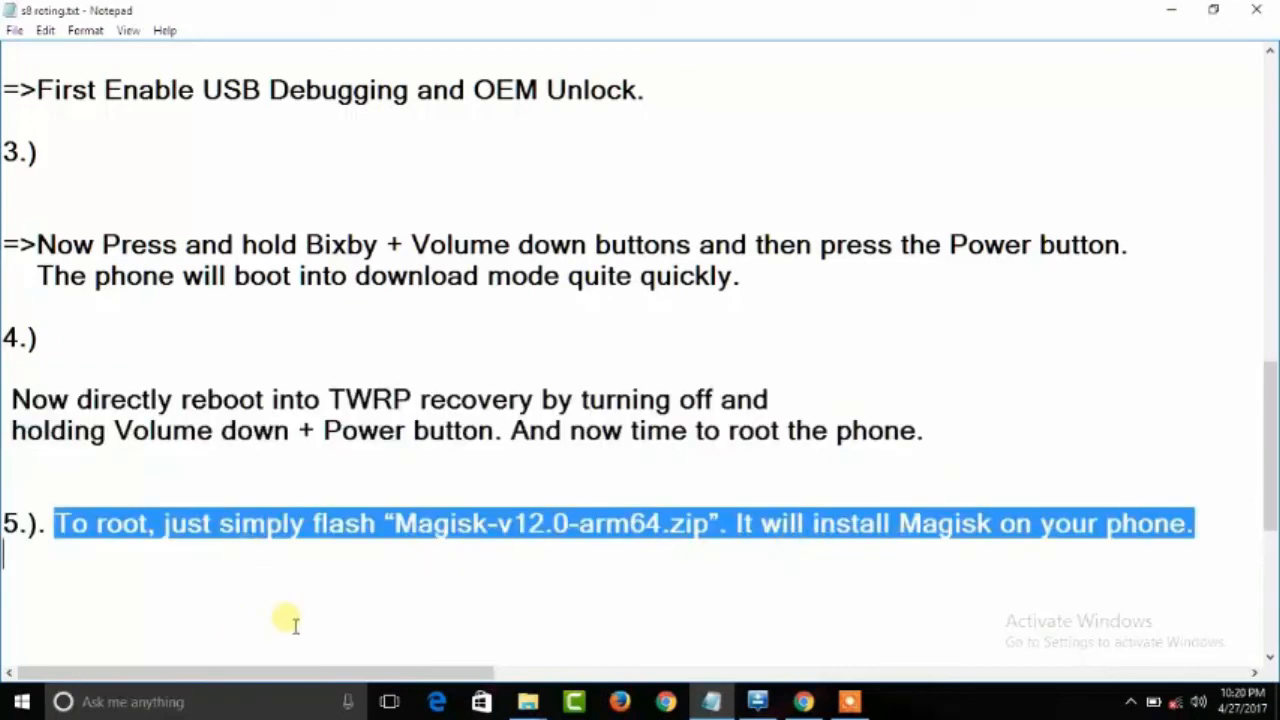
mouse_move(208, 595)
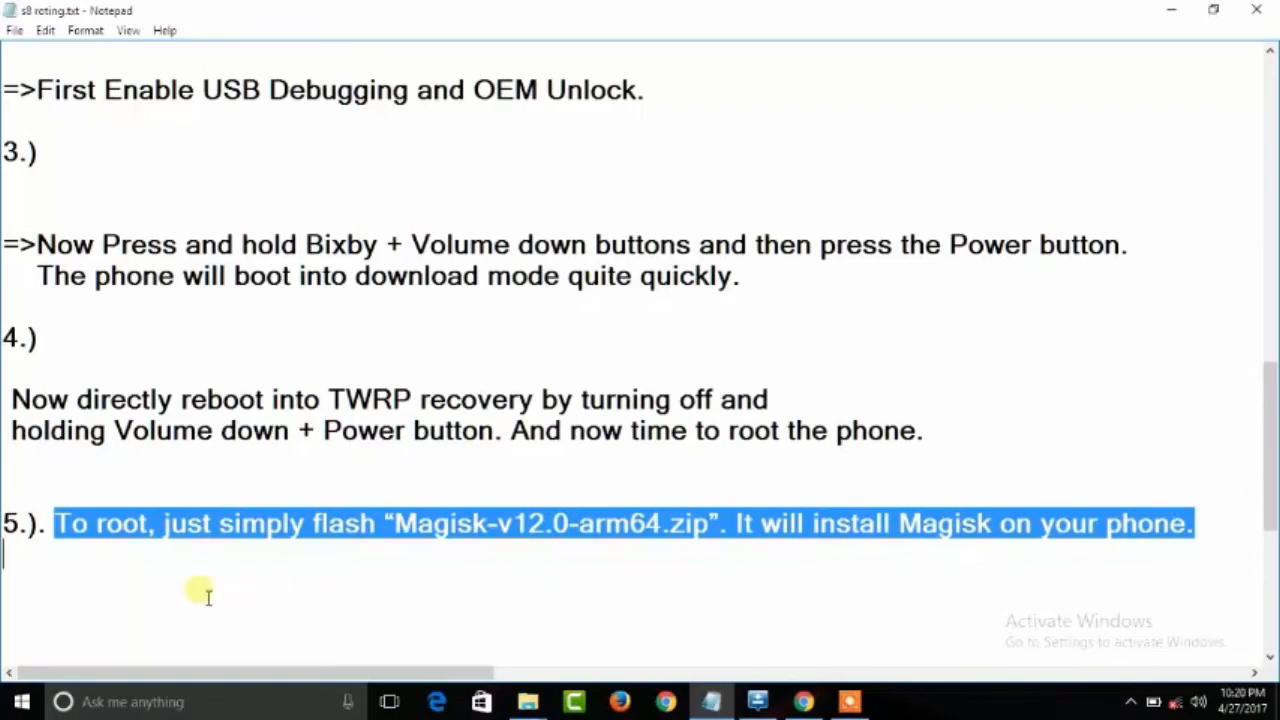